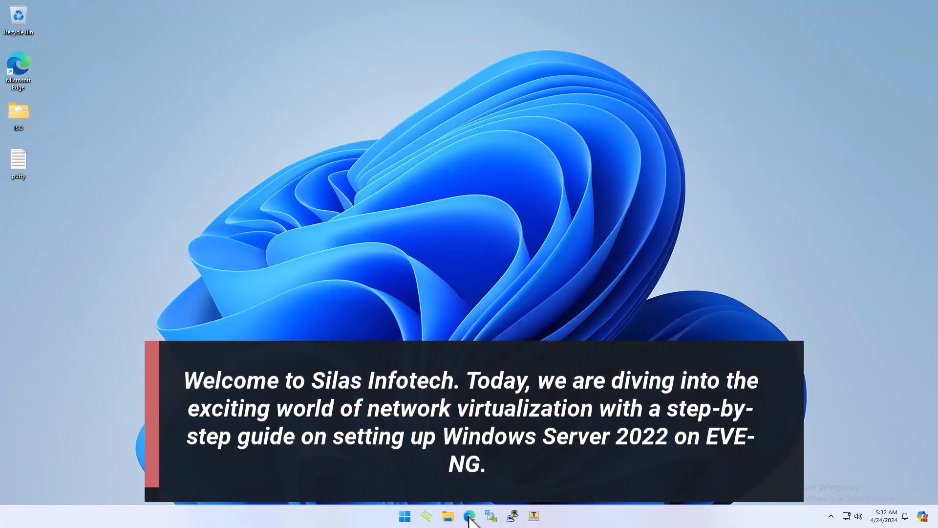
# Launch Microsoft Edge from the taskbar to reach the EVE-NG web interface.
pyautogui.click(470, 515)
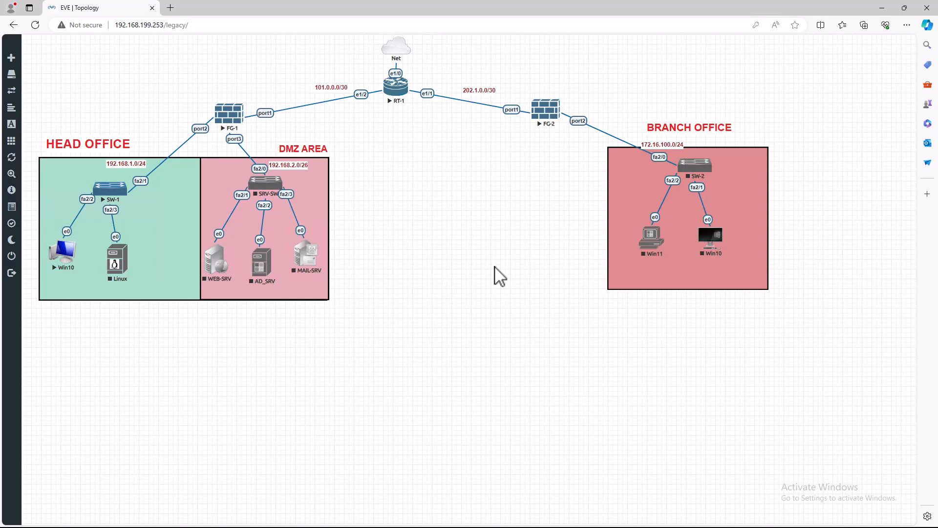
pyautogui.moveTo(502, 266)
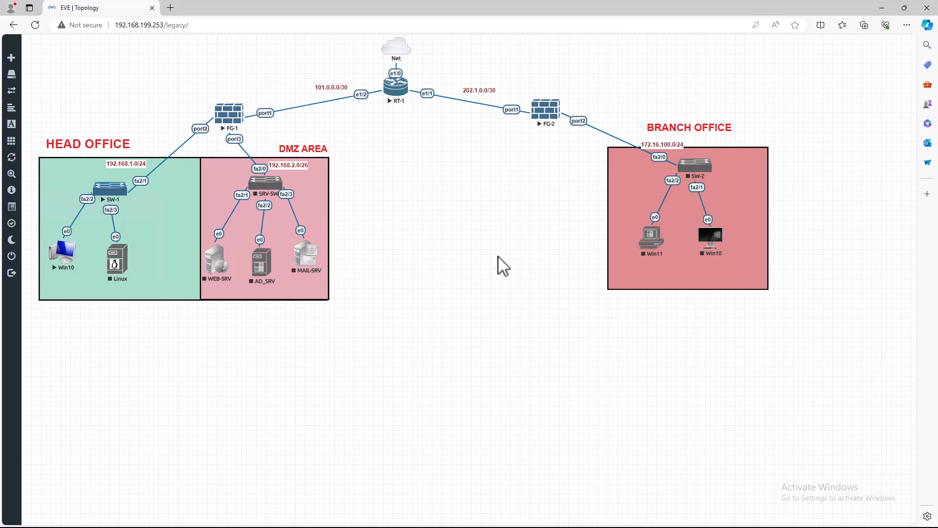
pyautogui.moveTo(691, 105)
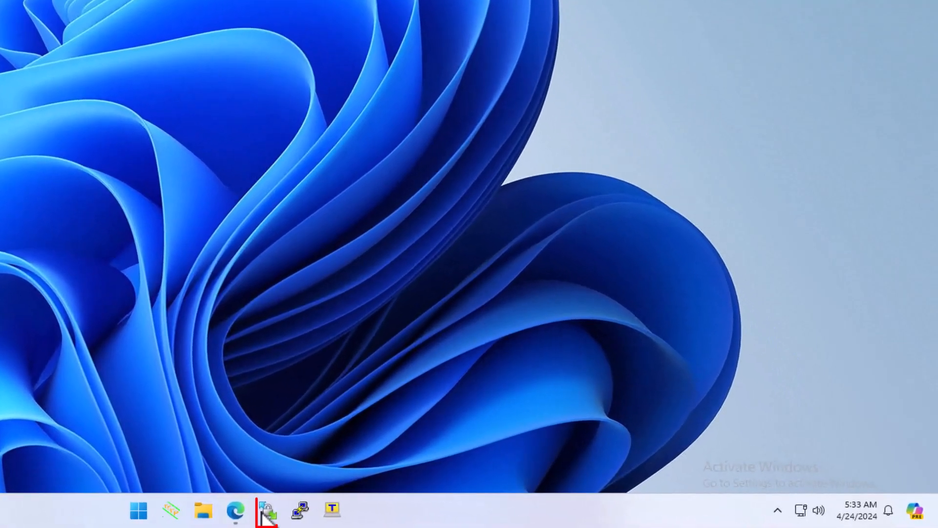
# Start WinSCP and enter host 192.168.199.253 for a new SFTP session.
pyautogui.click(266, 510)
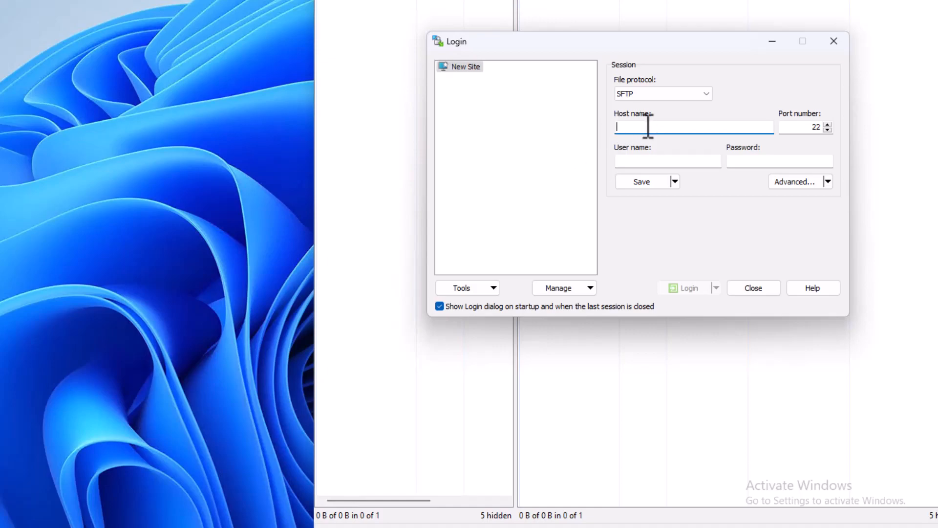
pyautogui.write('1')
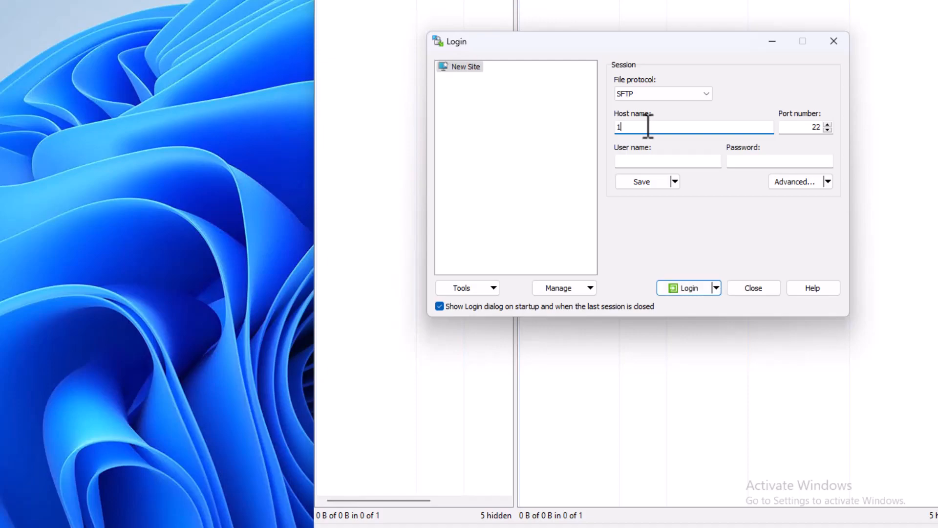
pyautogui.write('92.168')
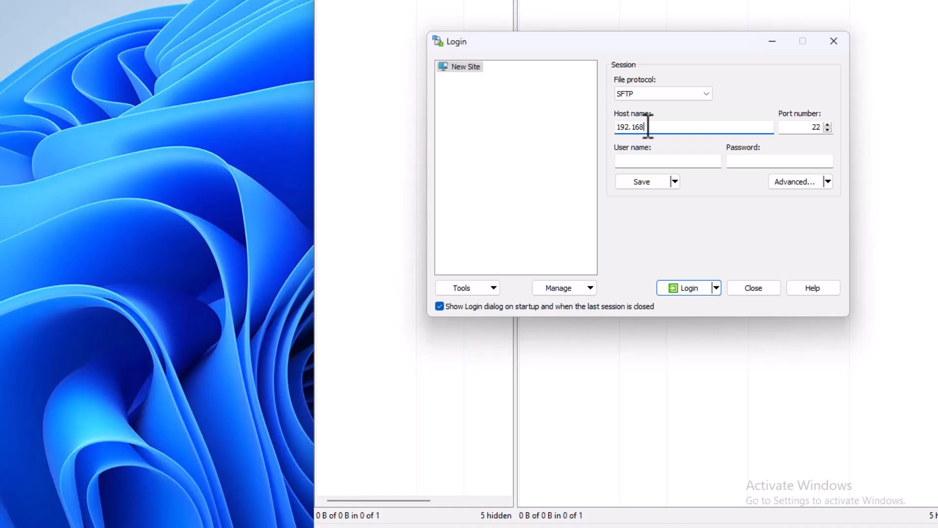
pyautogui.write('.')
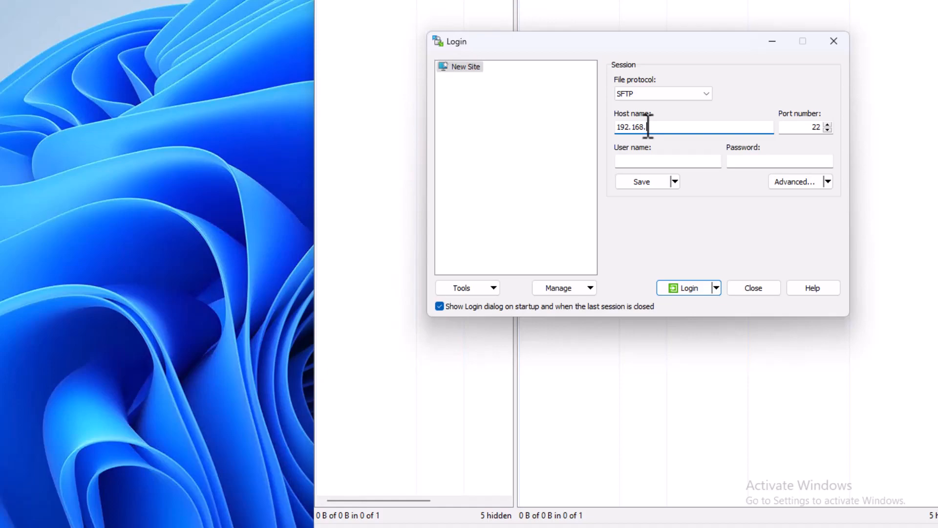
pyautogui.write('199.253')
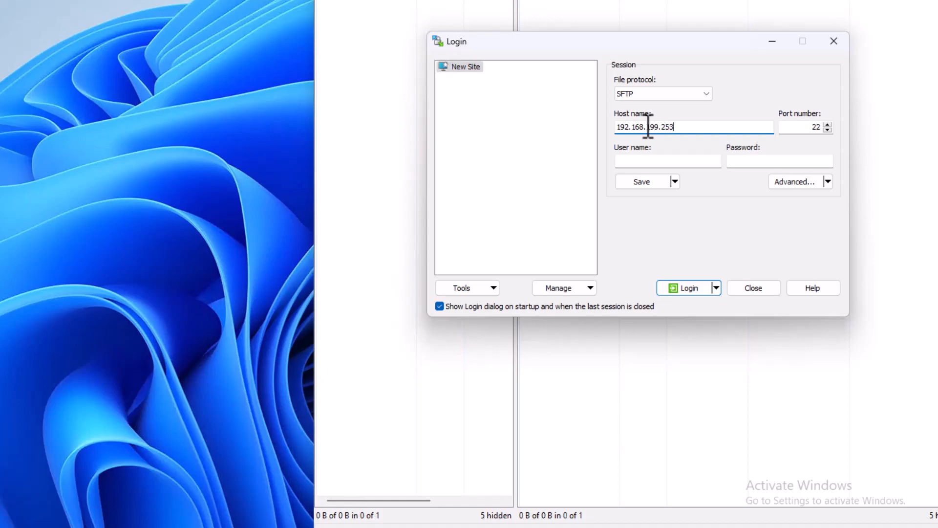
# Enter user root with the password and log in to the EVE-NG server.
pyautogui.click(804, 127)
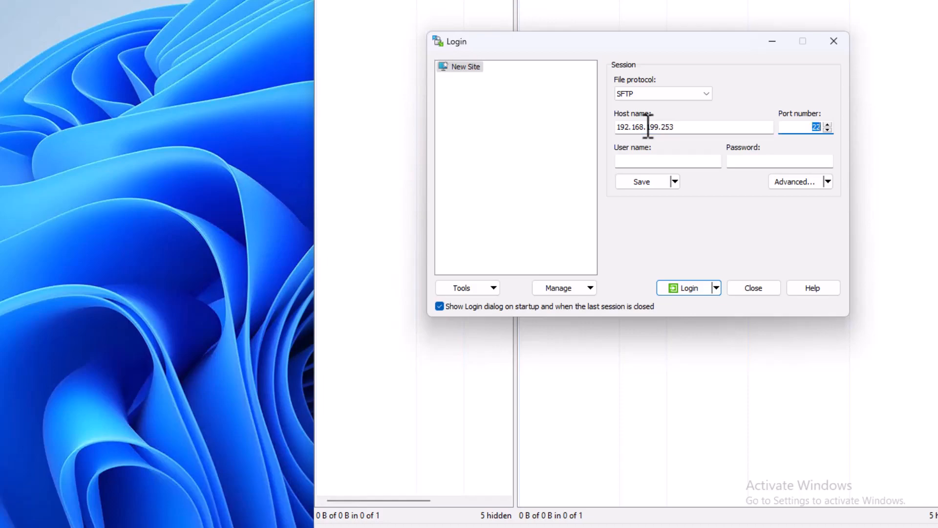
pyautogui.write('root')
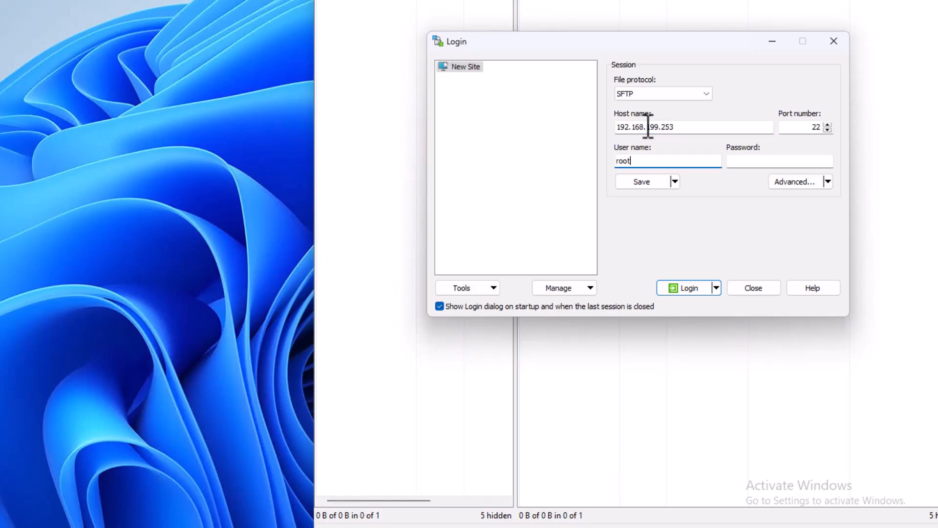
pyautogui.write('••')
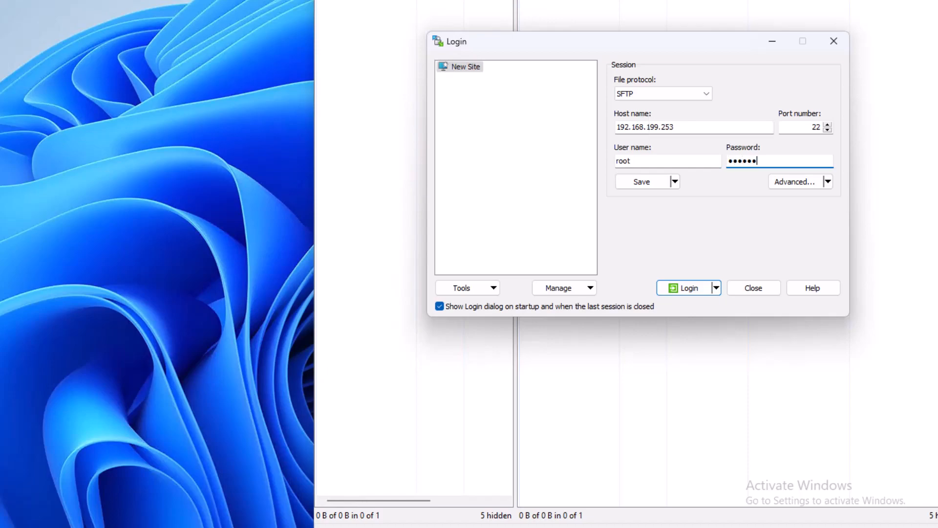
pyautogui.press('backspace')
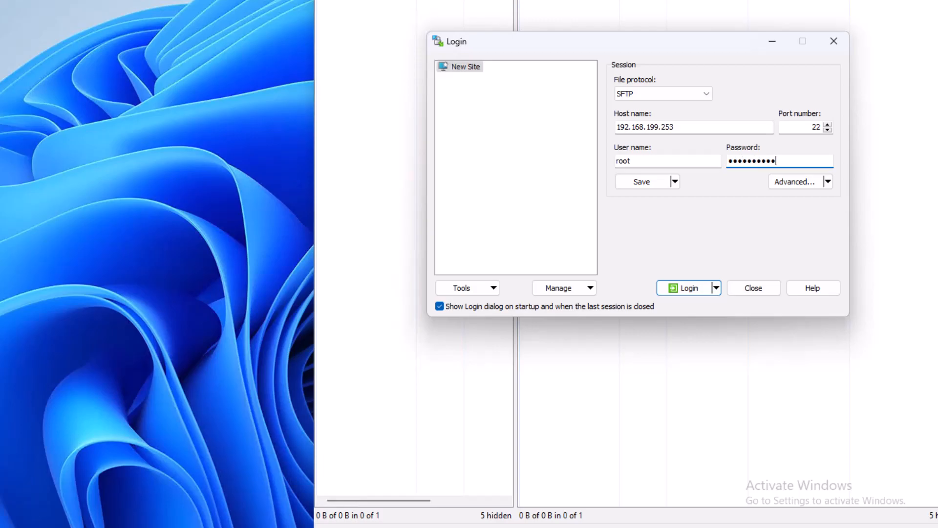
pyautogui.click(686, 287)
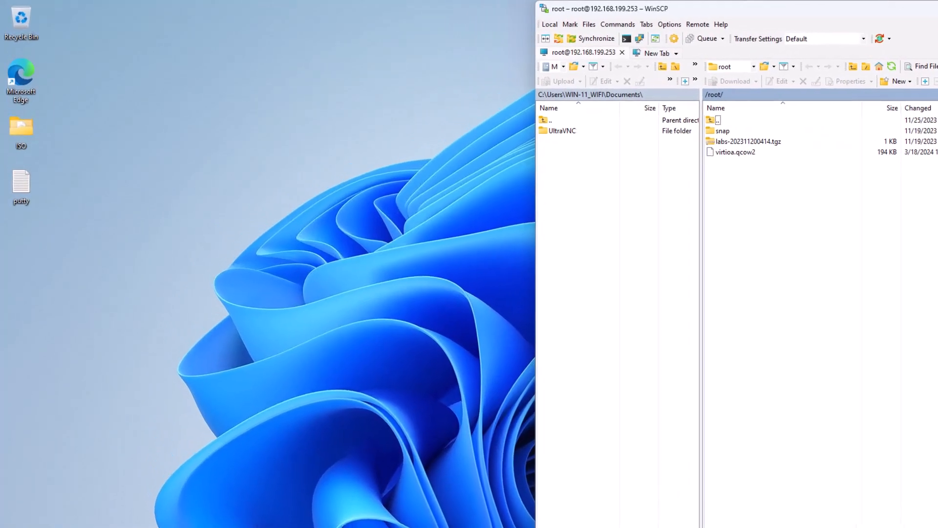
# Navigate the remote pane from / down to /opt/unetlab/addons/qemu.
pyautogui.click(752, 67)
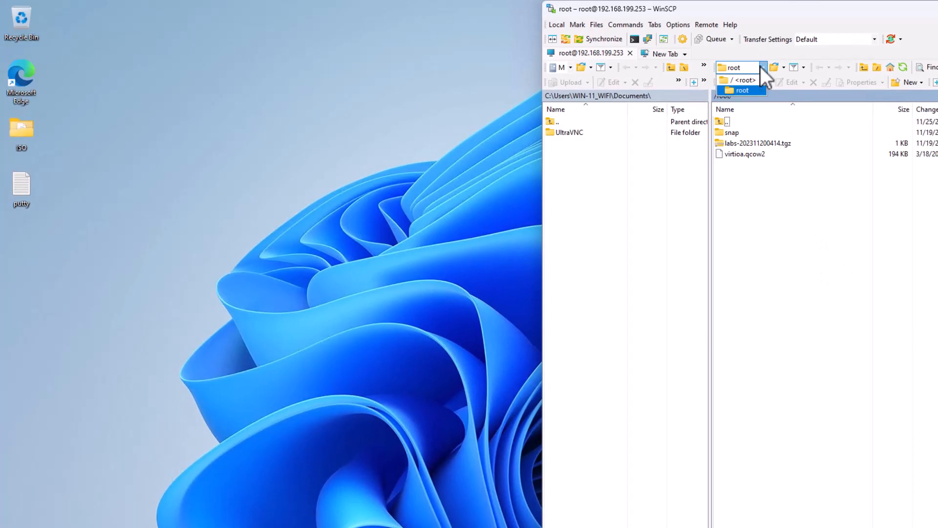
pyautogui.click(742, 79)
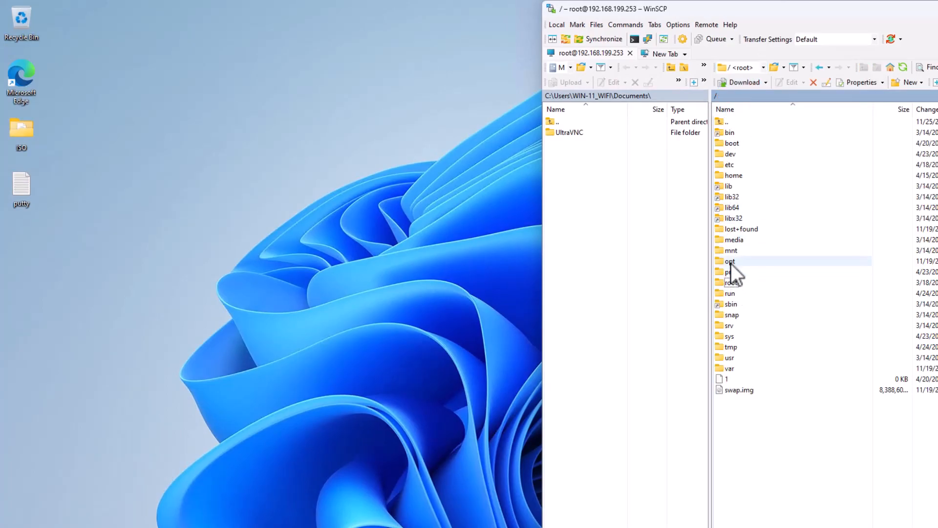
pyautogui.doubleClick(730, 261)
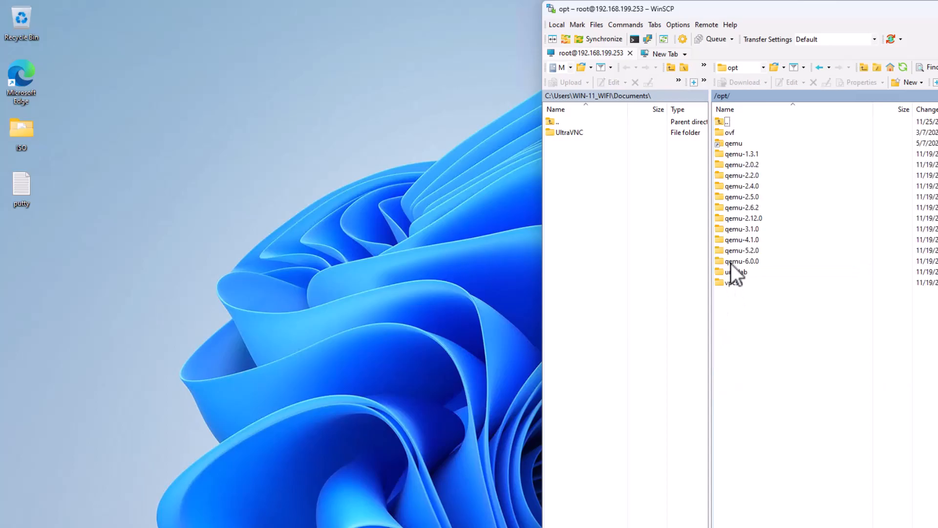
pyautogui.doubleClick(736, 272)
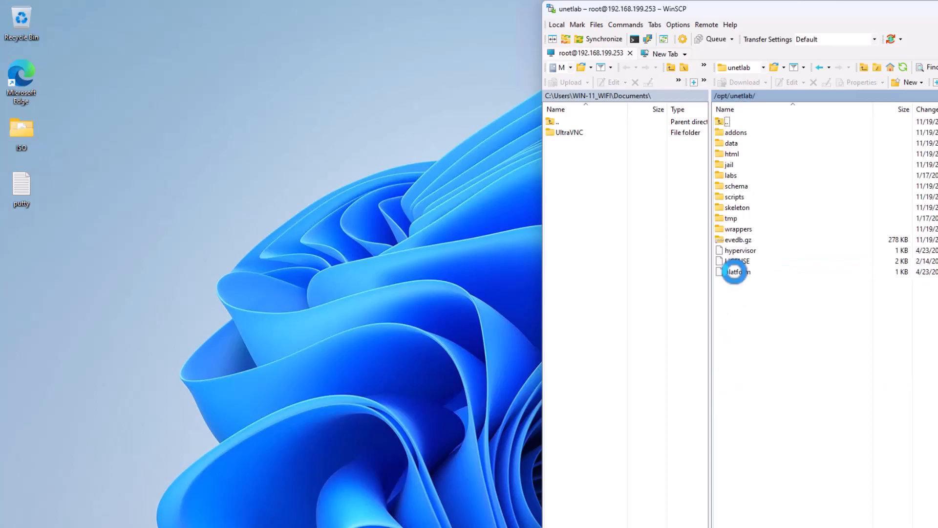
pyautogui.doubleClick(735, 132)
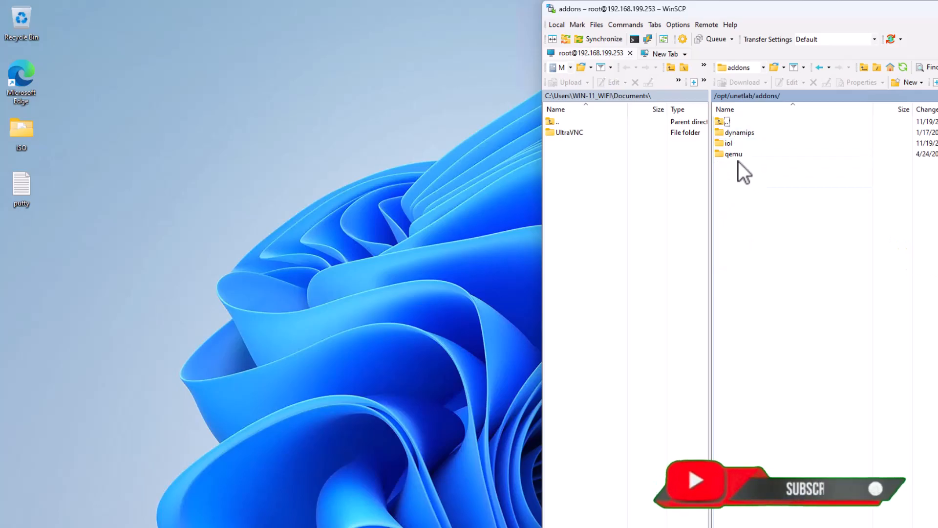
pyautogui.doubleClick(732, 153)
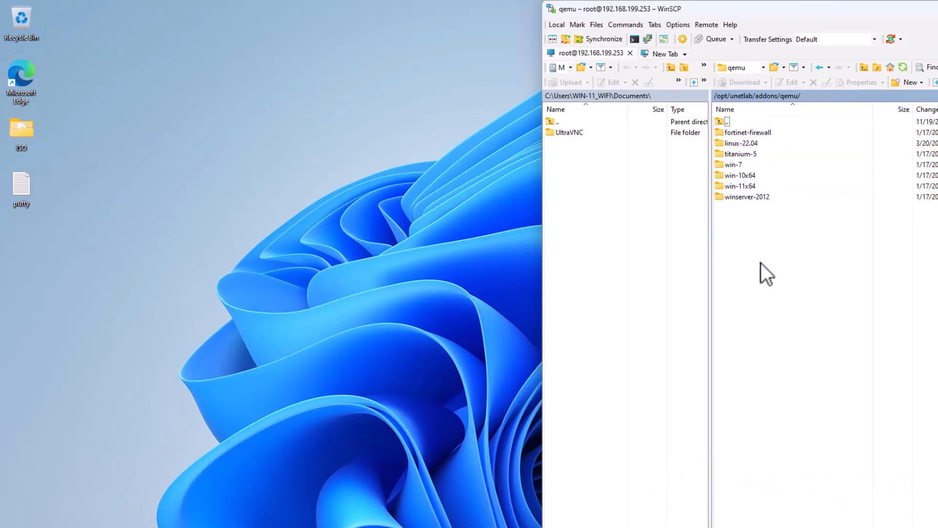
# Select the existing winserver-2012 image folder in the qemu listing.
pyautogui.click(746, 132)
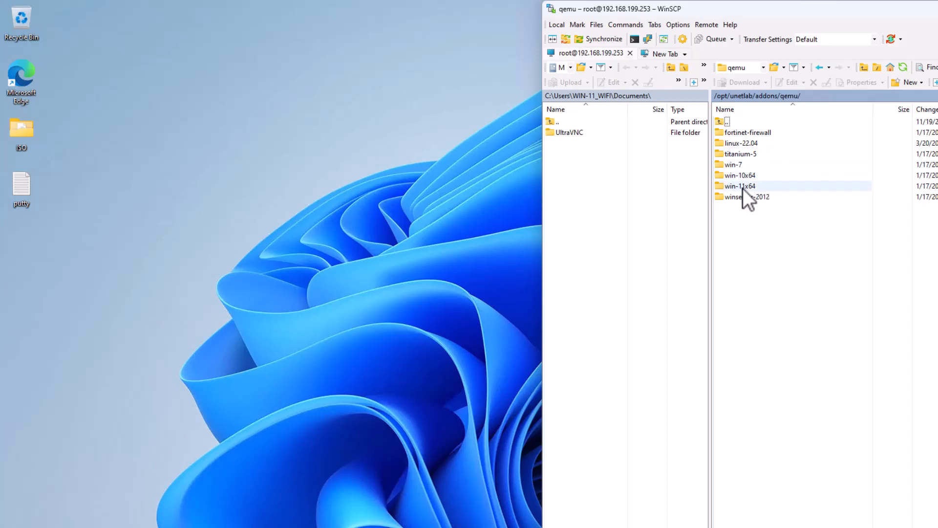
pyautogui.click(747, 196)
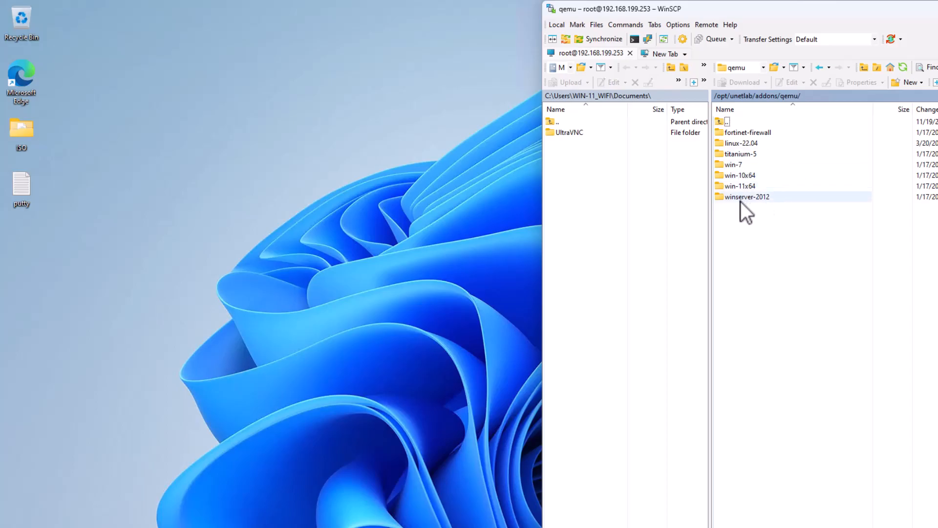
pyautogui.moveTo(776, 211)
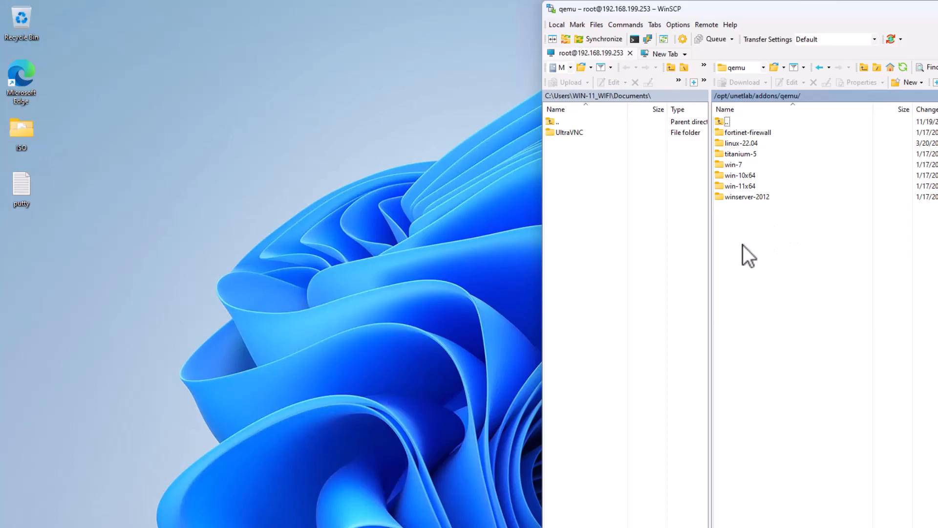
pyautogui.moveTo(743, 236)
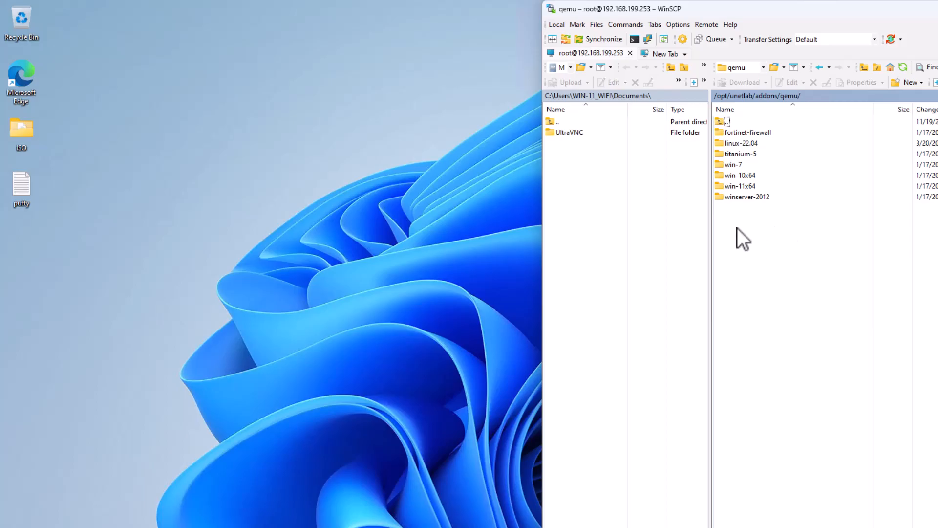
# Create a new remote directory winserver-2022 under qemu and enter it.
pyautogui.rightClick(742, 233)
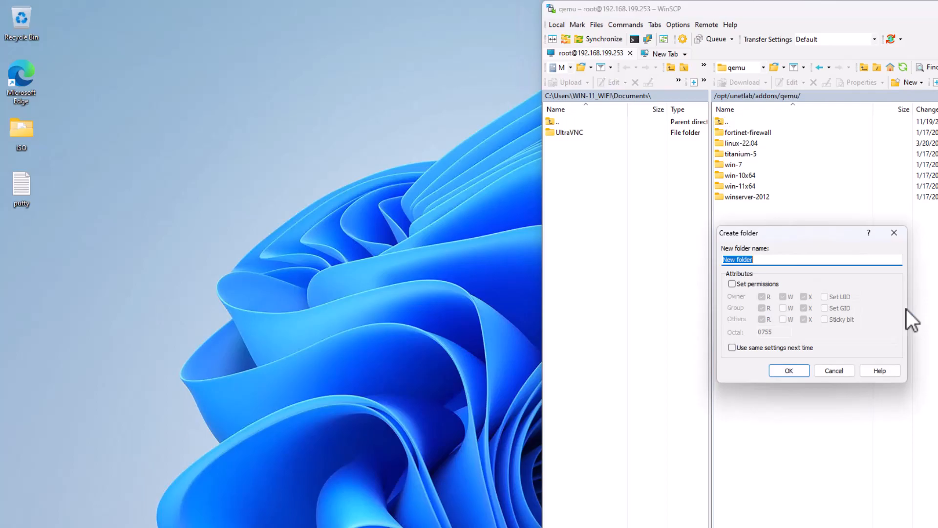
pyautogui.write('winser')
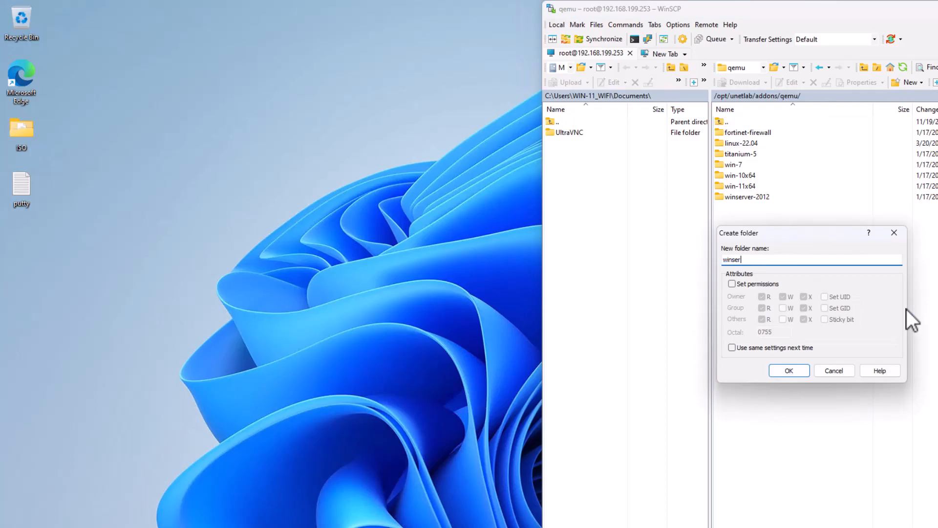
pyautogui.write('ver-')
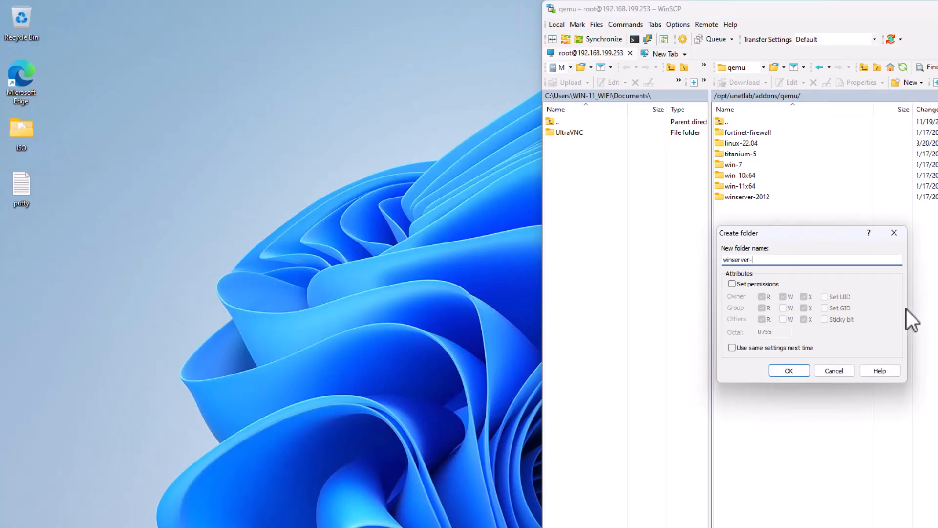
pyautogui.write('202')
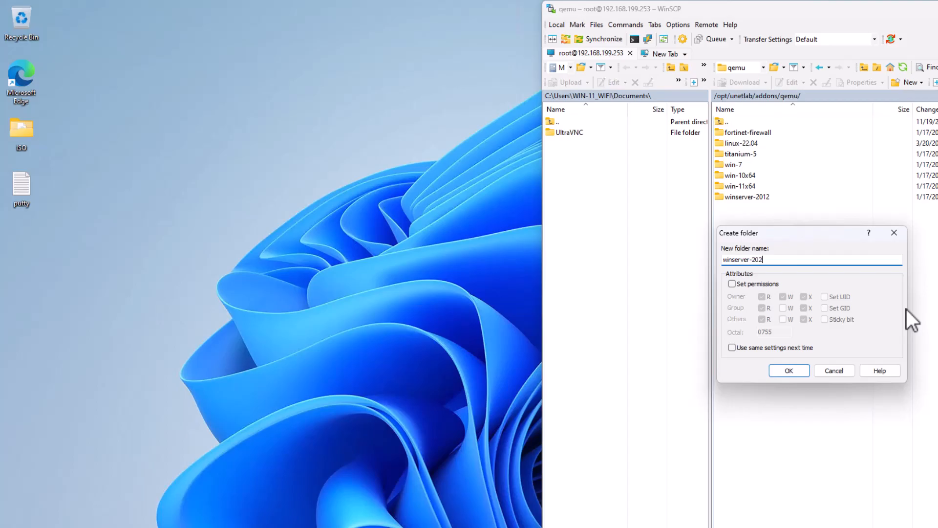
pyautogui.click(789, 369)
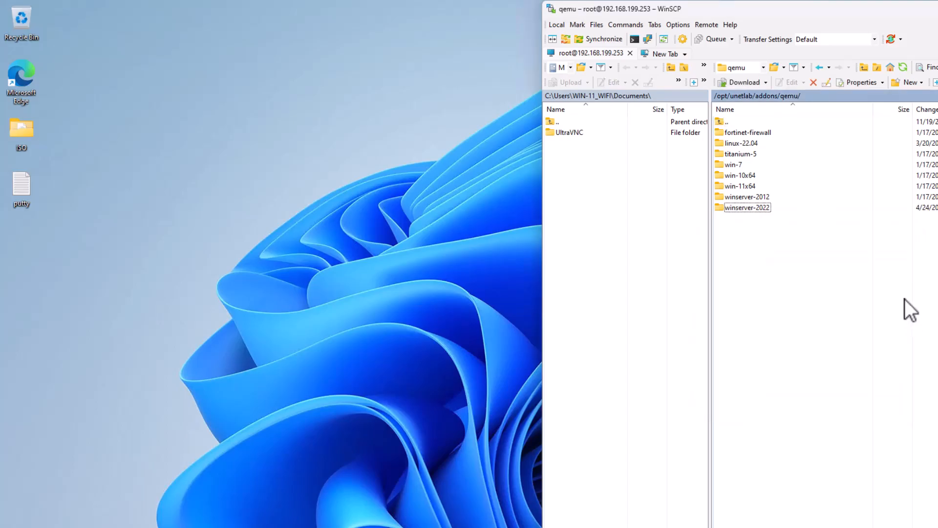
pyautogui.moveTo(742, 236)
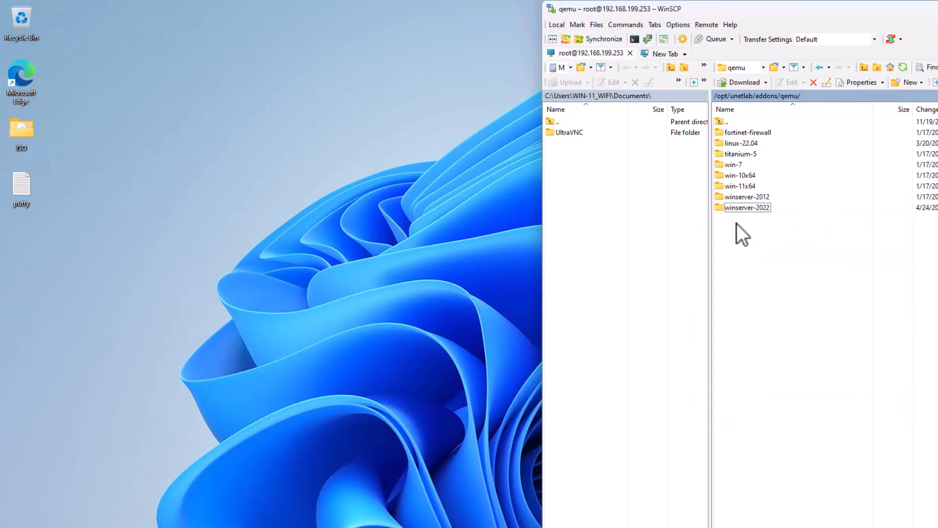
pyautogui.doubleClick(746, 207)
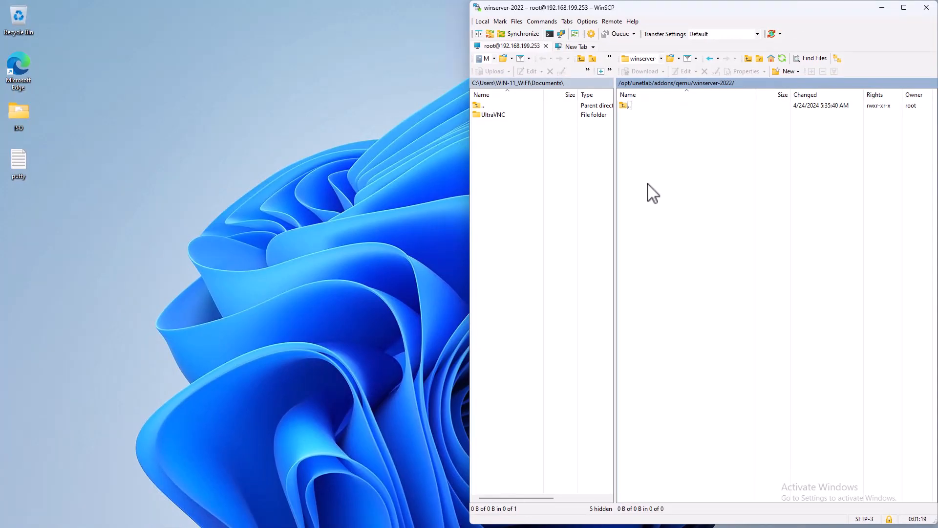
pyautogui.moveTo(631, 194)
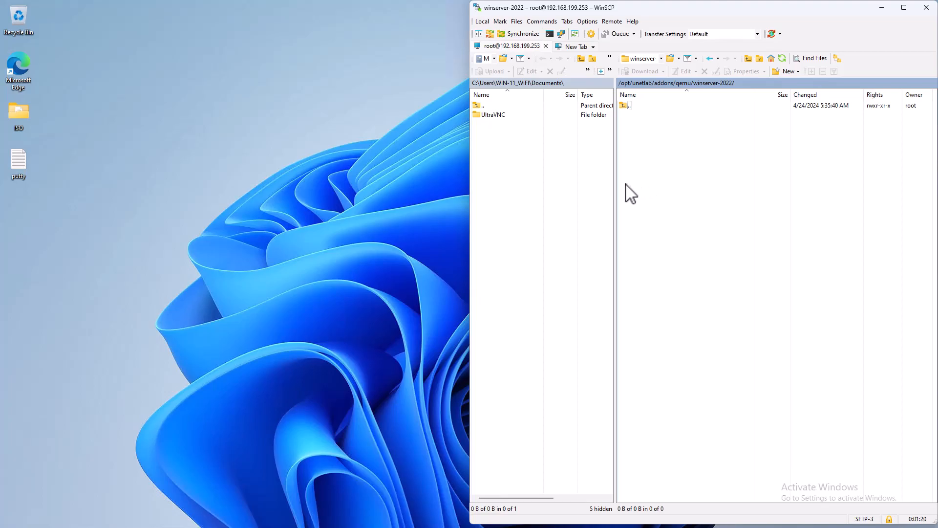
pyautogui.moveTo(214, 164)
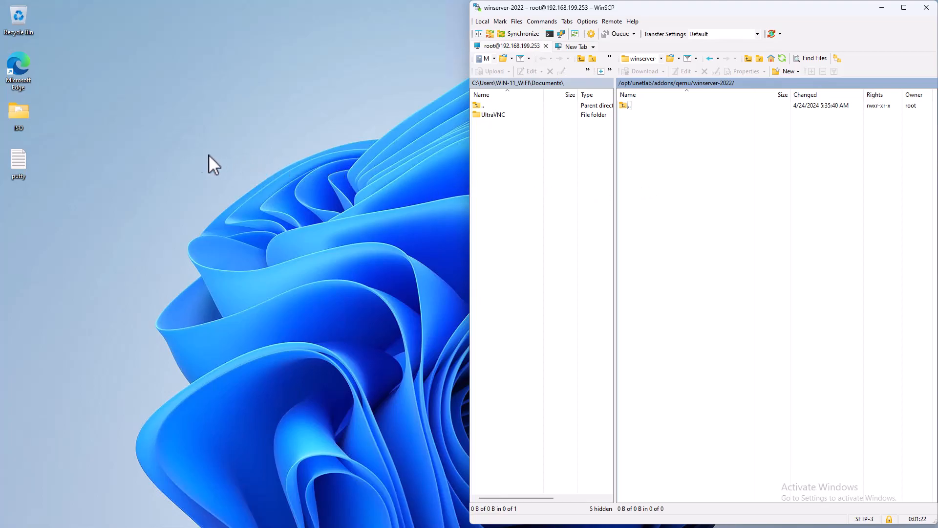
pyautogui.moveTo(165, 159)
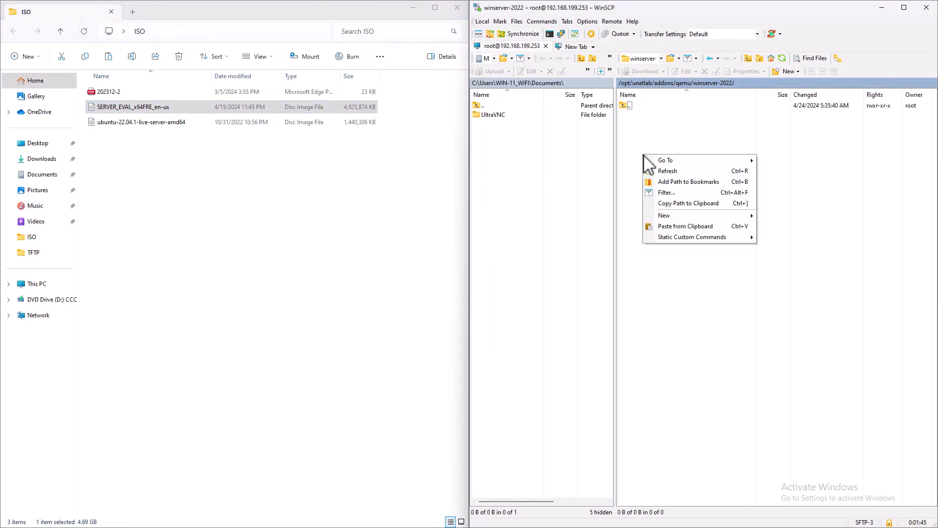
# Upload SERVER_EVAL_x64FRE_en-us.iso into the remote winserver-2022 folder.
pyautogui.click(676, 233)
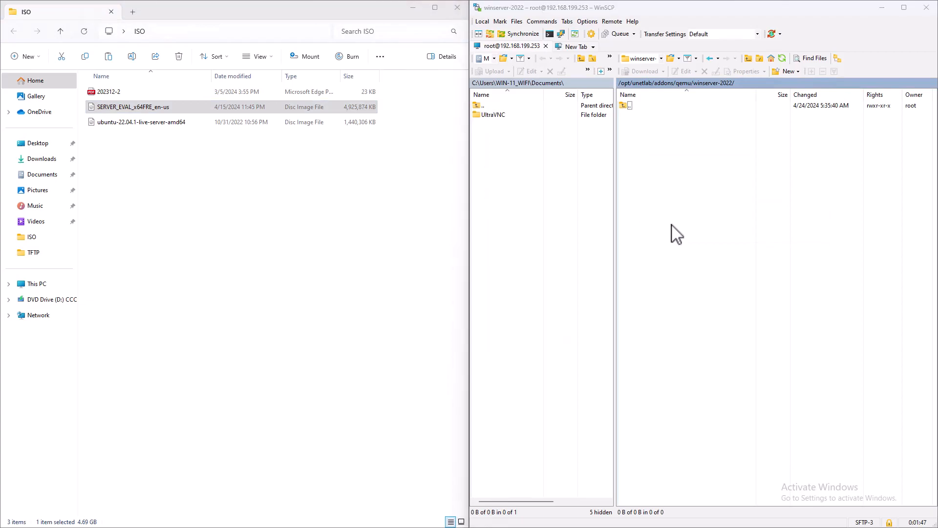
pyautogui.click(491, 70)
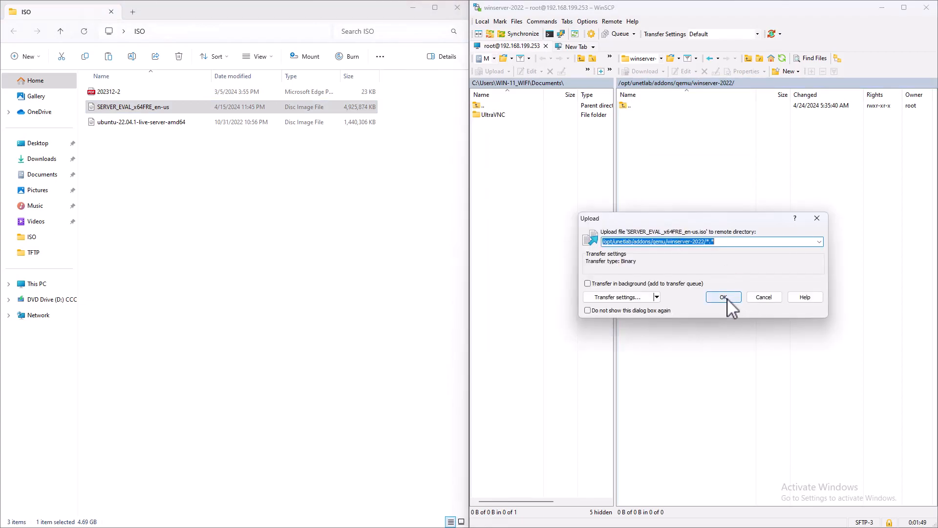
pyautogui.click(723, 297)
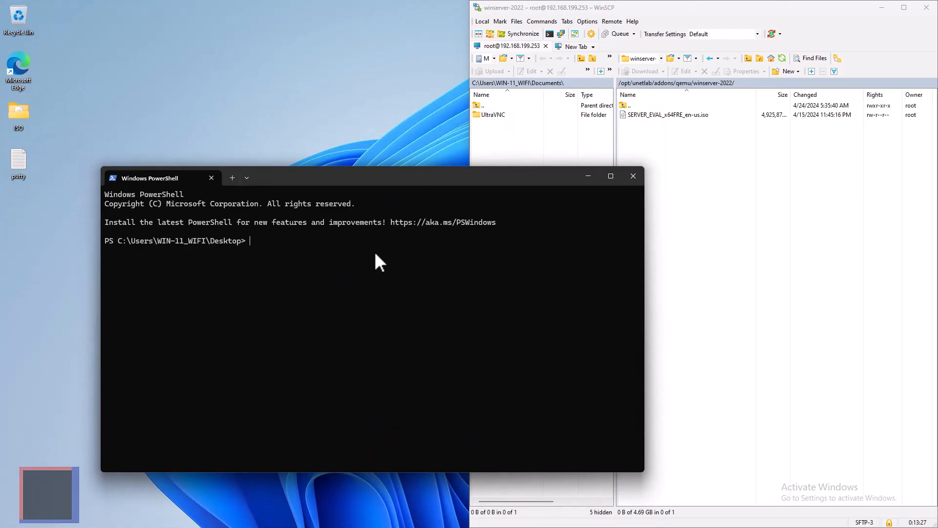
# SSH into 192.168.199.253 as root from PowerShell.
pyautogui.write('ssh -l')
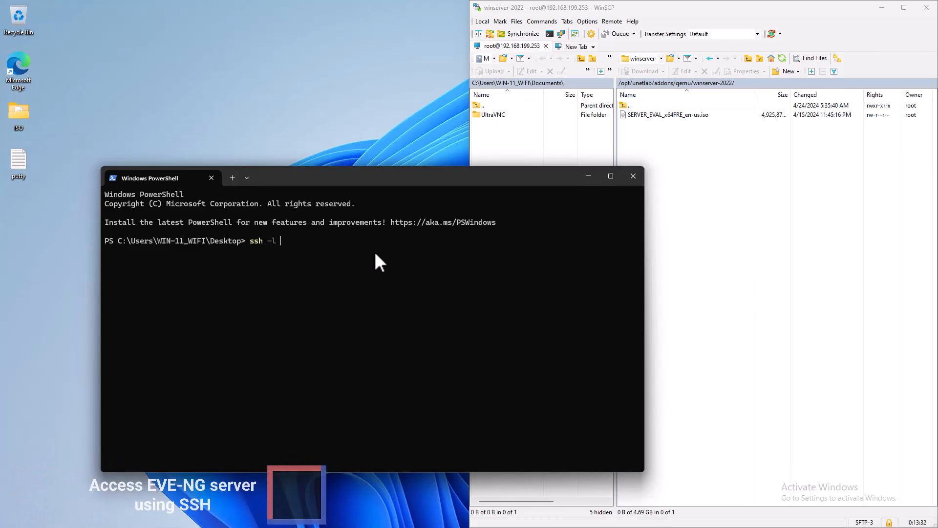
pyautogui.write('root')
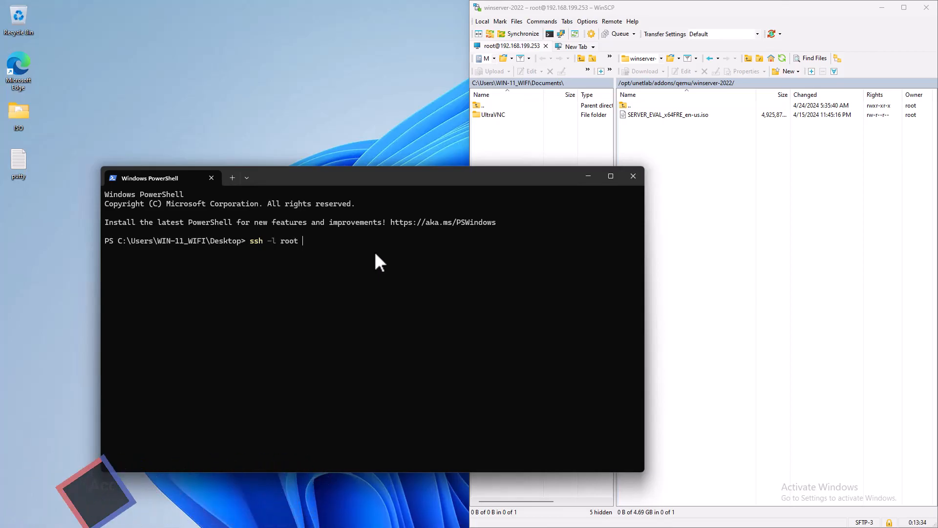
pyautogui.write('192.168')
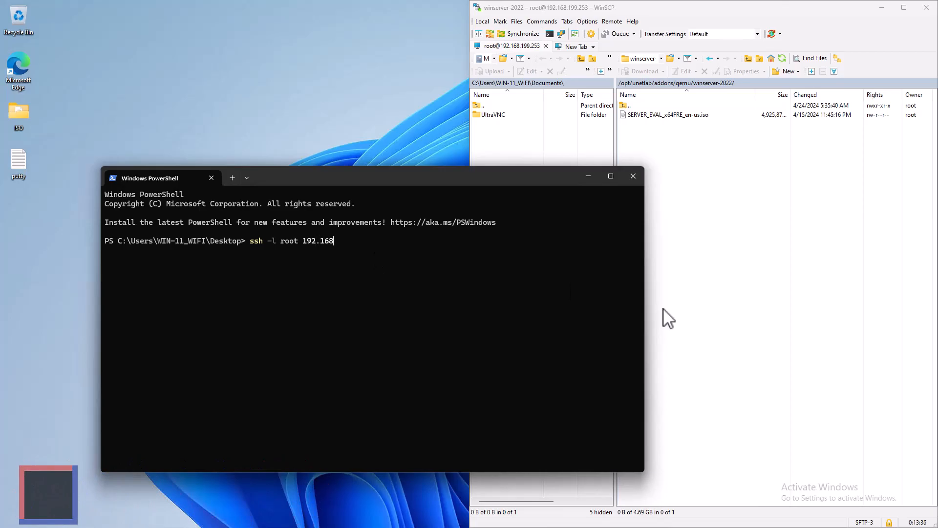
pyautogui.write('19')
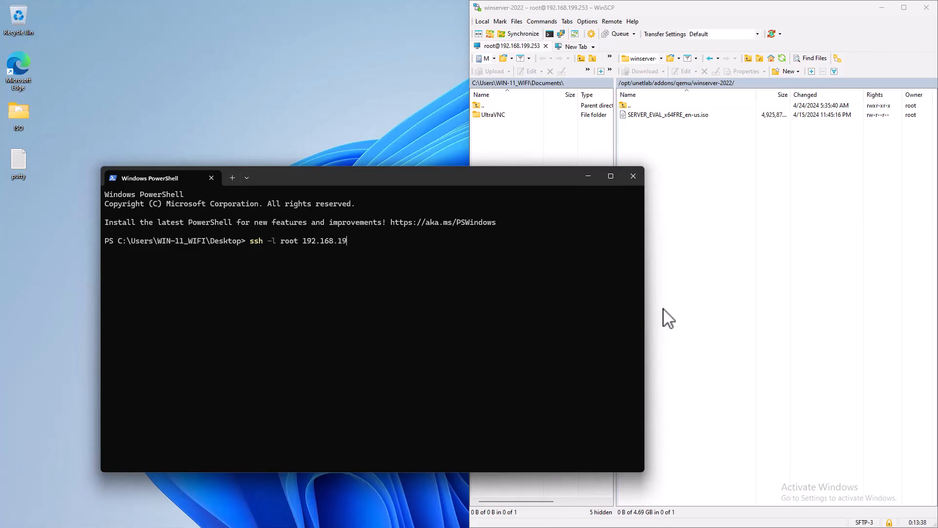
pyautogui.write('9.253')
pyautogui.write('cd /')
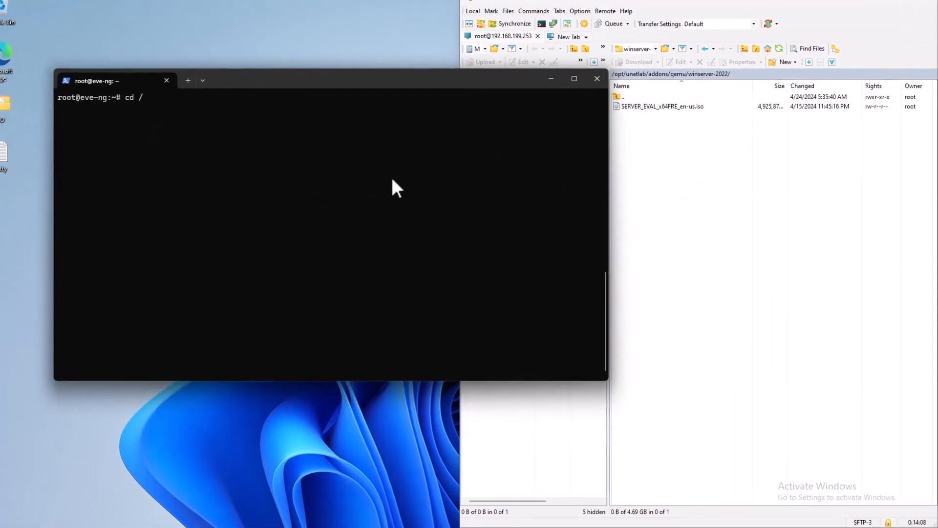
# Change directory to /opt/unetlab/addons/qemu/winserver-2022/.
pyautogui.write('opt/un')
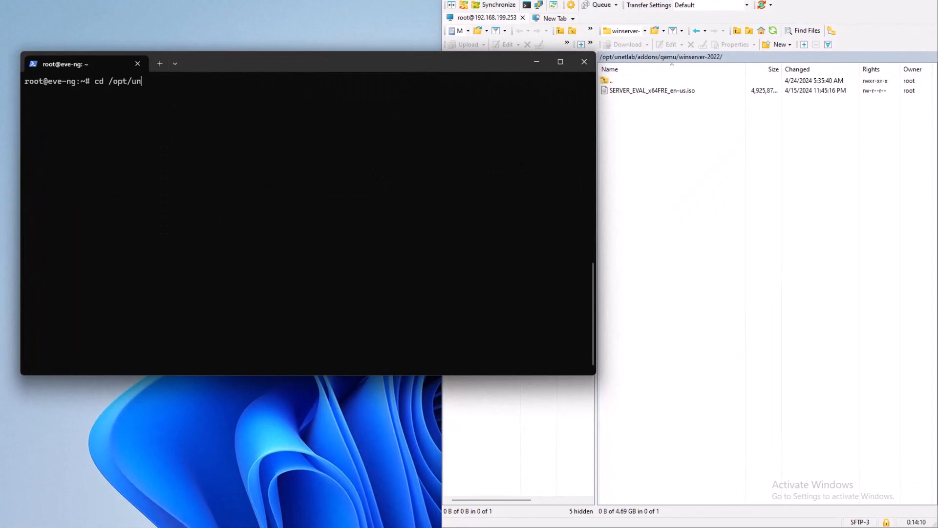
pyautogui.write('etlab/')
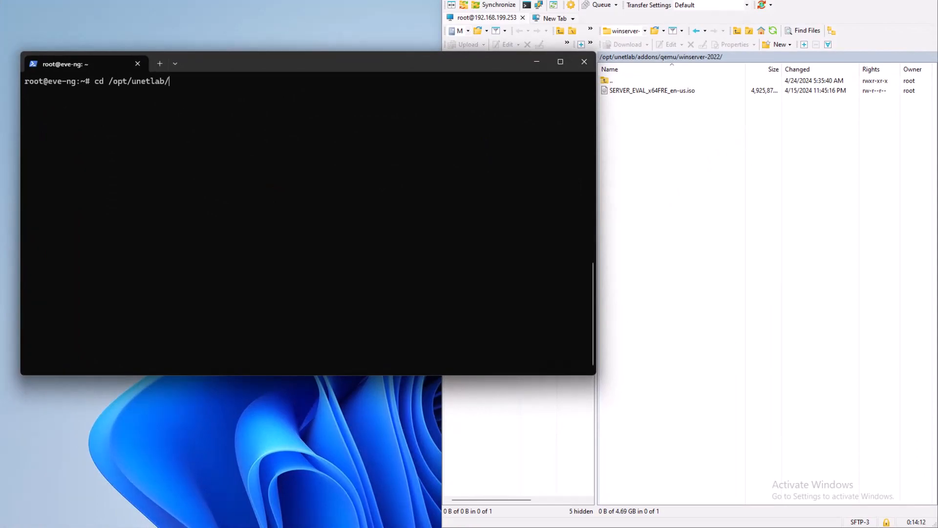
pyautogui.write('addons/qemu/')
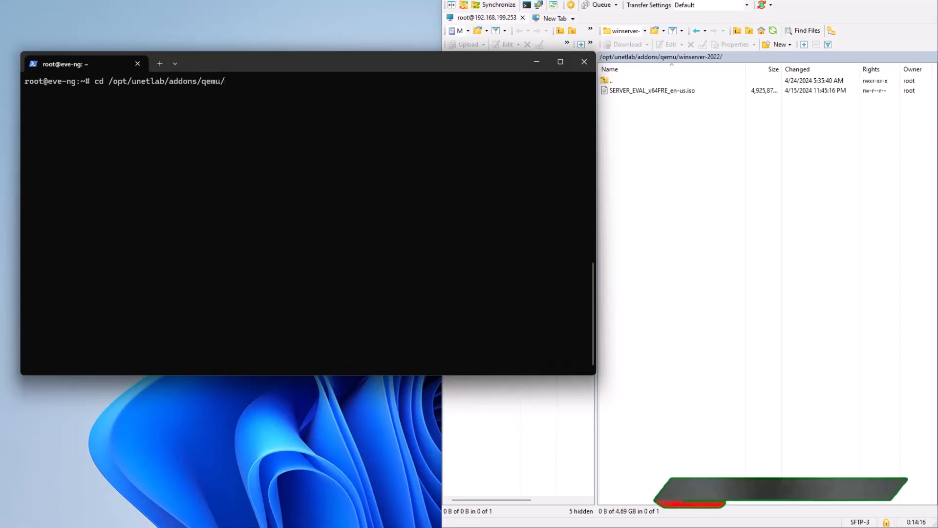
pyautogui.write('winser')
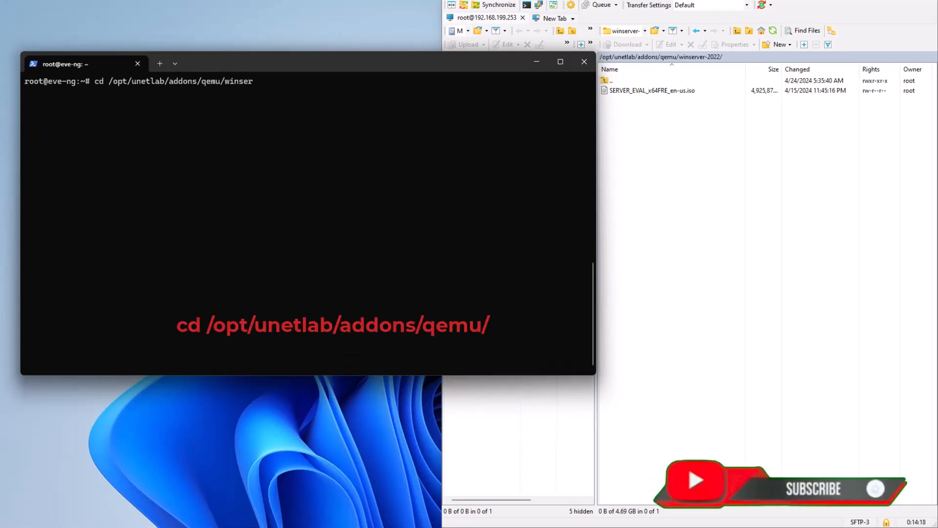
pyautogui.write('-')
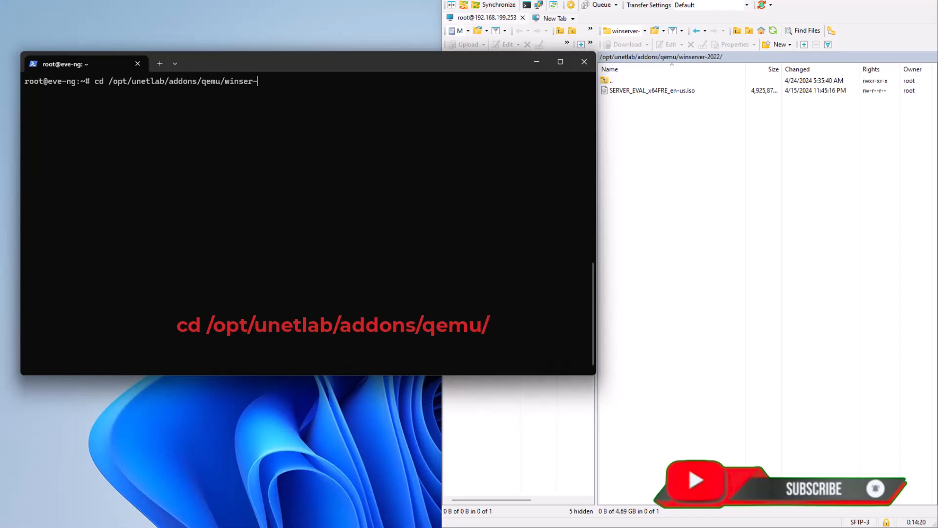
pyautogui.write('202')
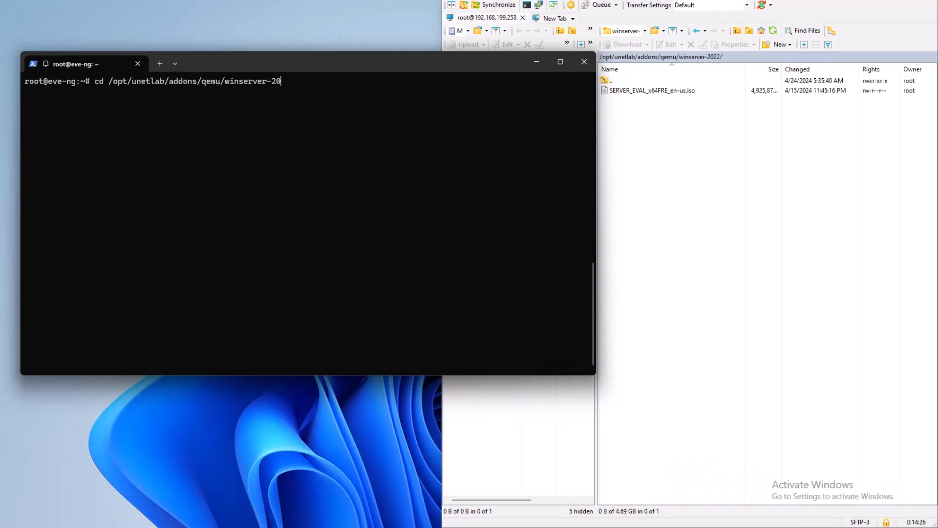
pyautogui.write('22/')
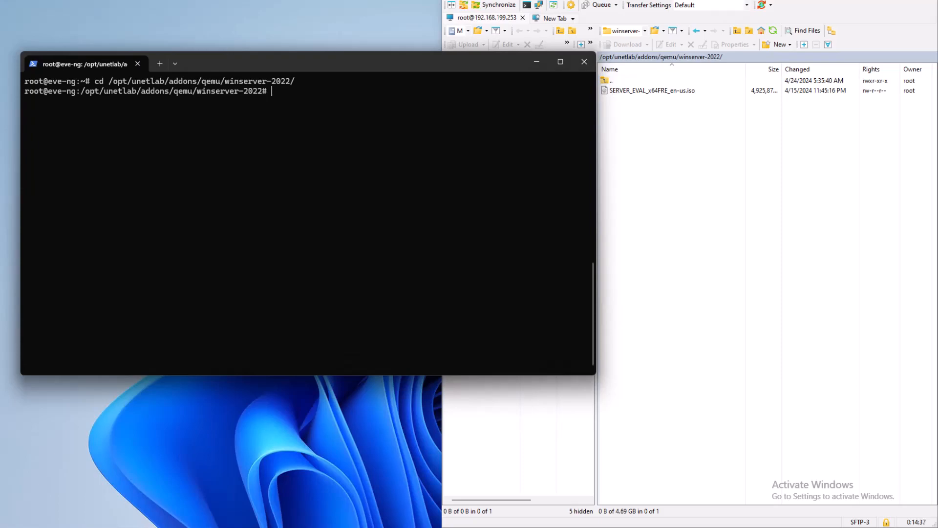
# Rename SERVER_EVAL_x64FRE_en-us.iso to cdrom.iso with mv.
pyautogui.write('mv')
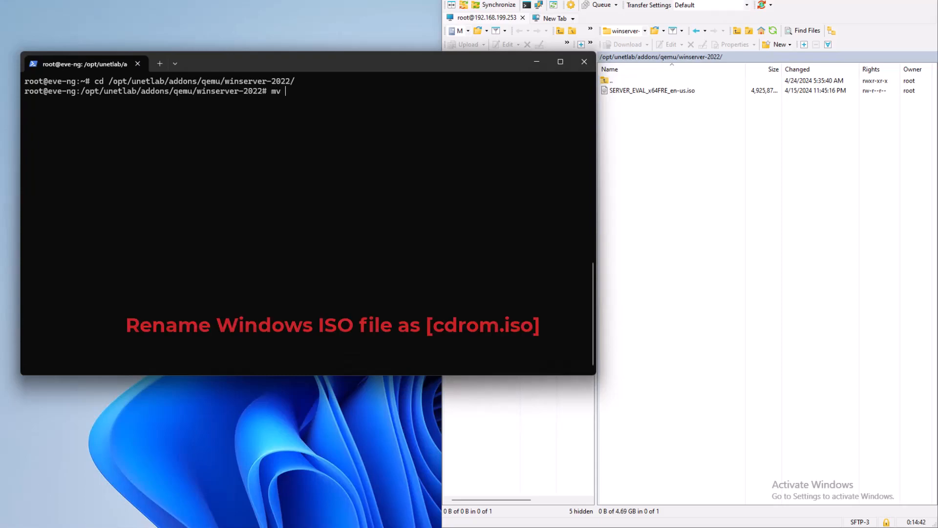
pyautogui.write('SERVER_EVAL_x64FRE_en-us.iso')
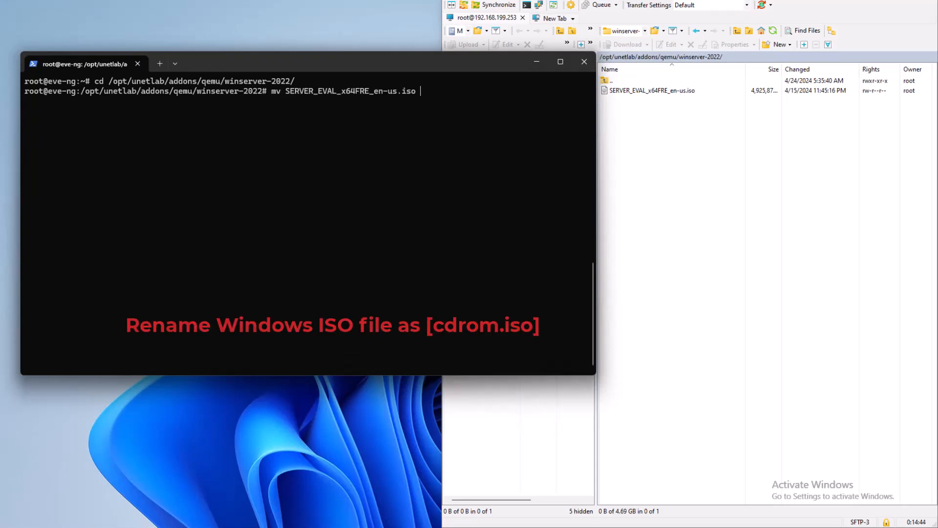
pyautogui.write('cd')
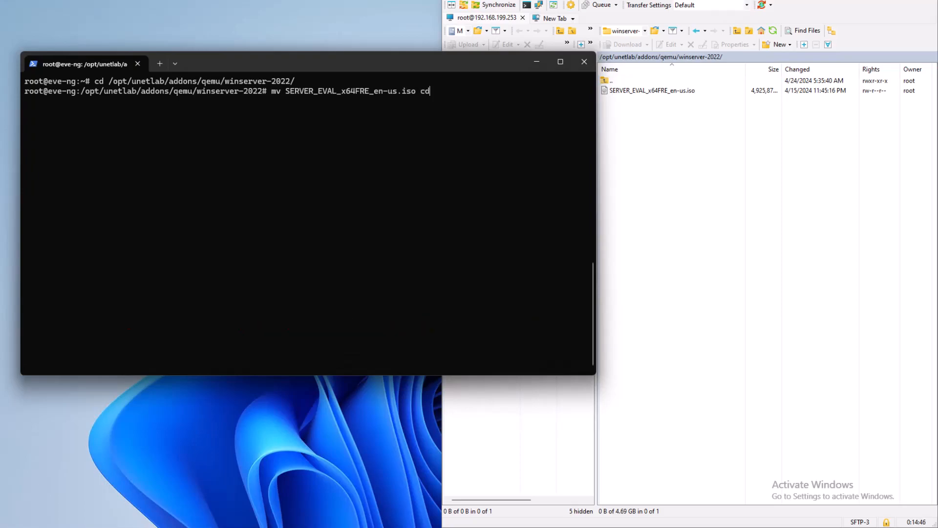
pyautogui.write('rom.is')
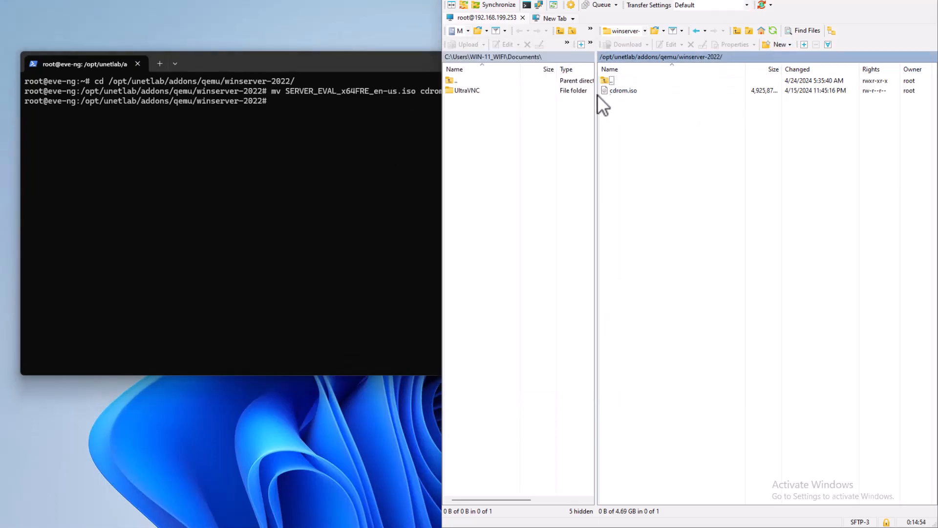
pyautogui.moveTo(682, 113)
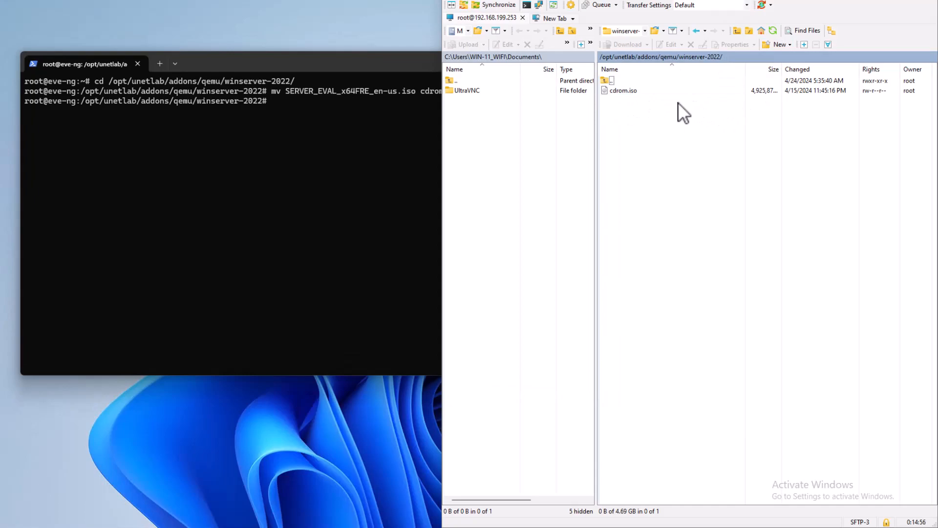
pyautogui.moveTo(371, 133)
pyautogui.write('/opt')
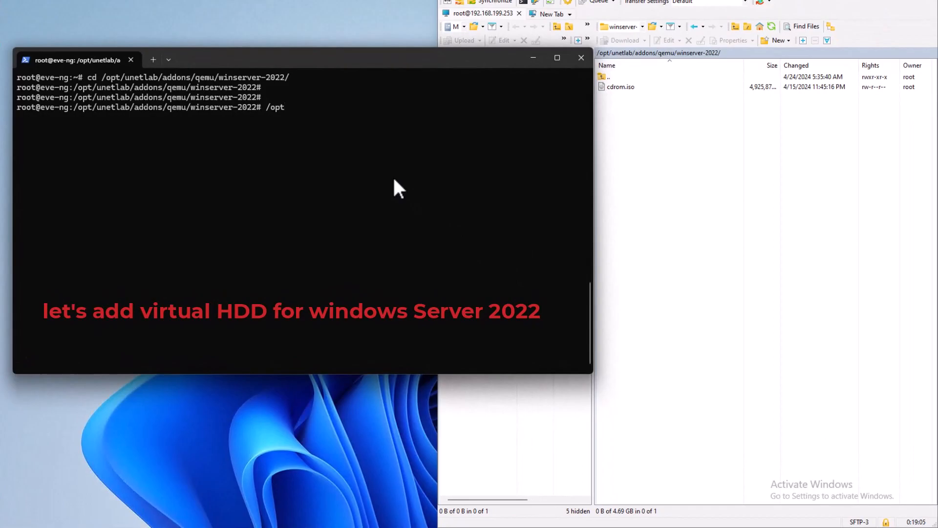
# Create a 100G qcow2 disk virtioa.qcow2 with /opt/qemu/bin/qemu-img create.
pyautogui.write('/q')
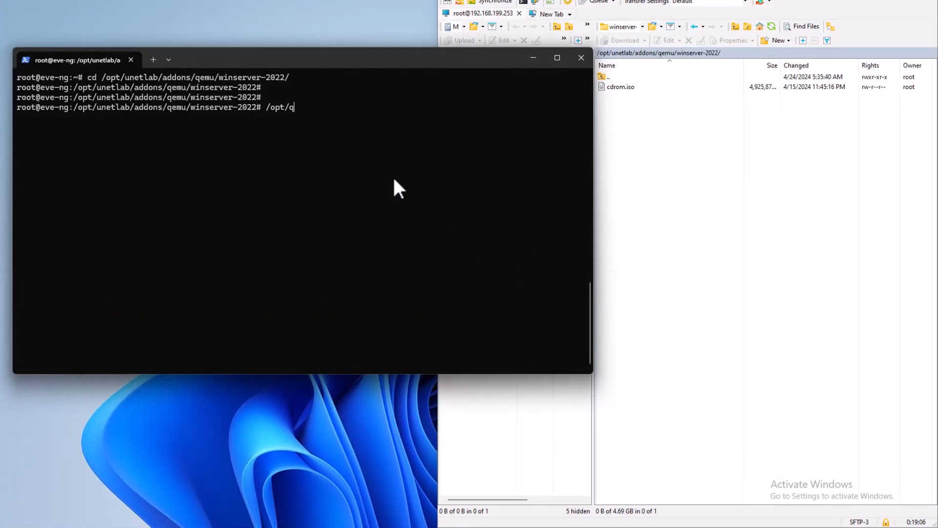
pyautogui.write('emu')
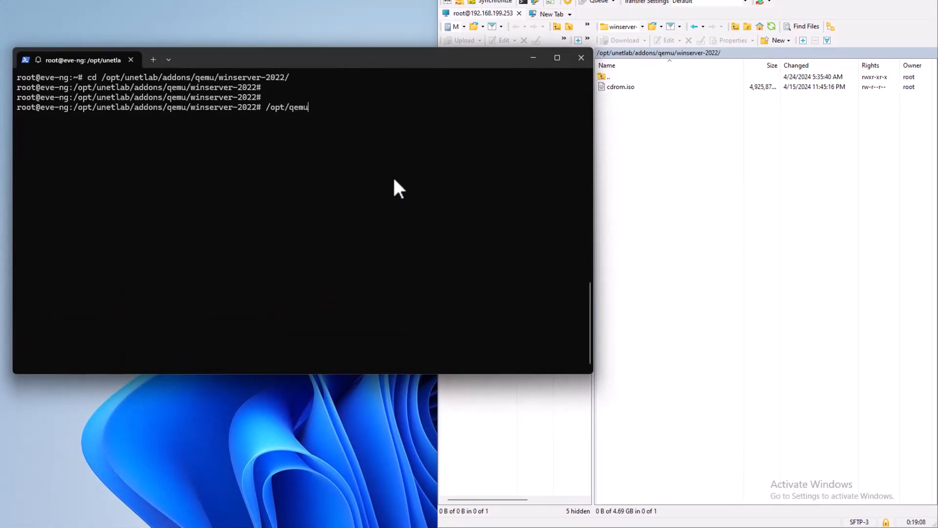
pyautogui.write('bin/')
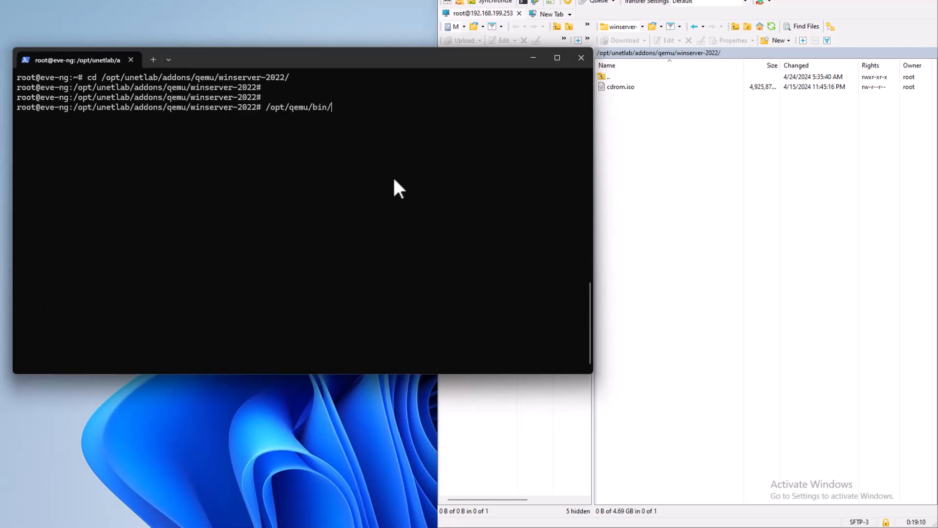
pyautogui.write('qe')
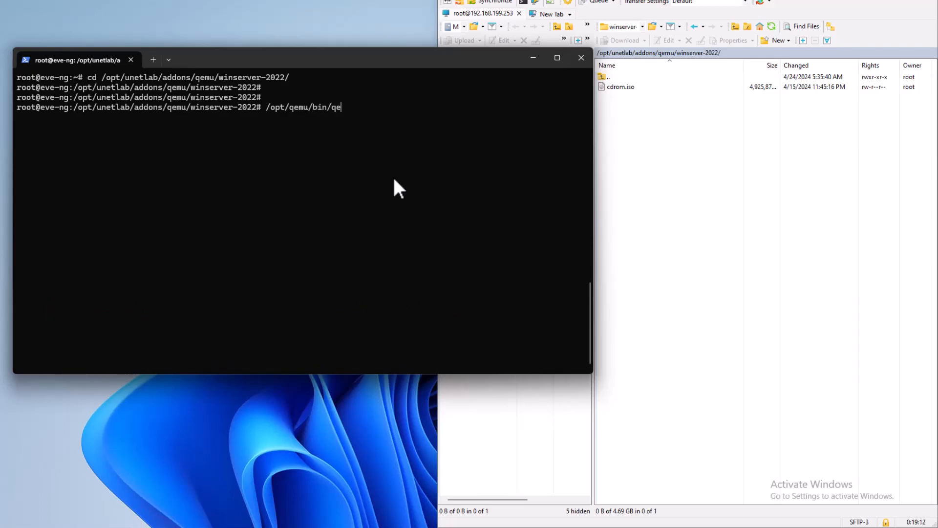
pyautogui.write('mu-')
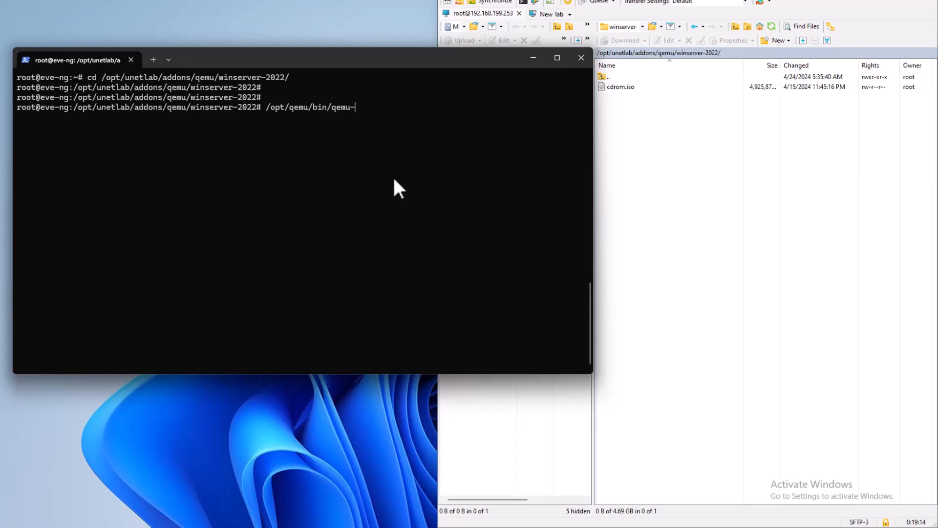
pyautogui.write('img')
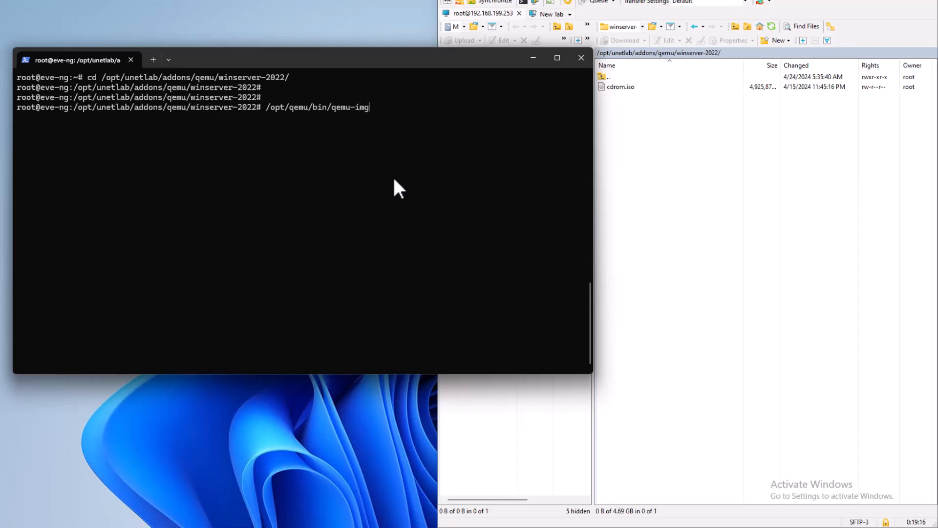
pyautogui.write('creat')
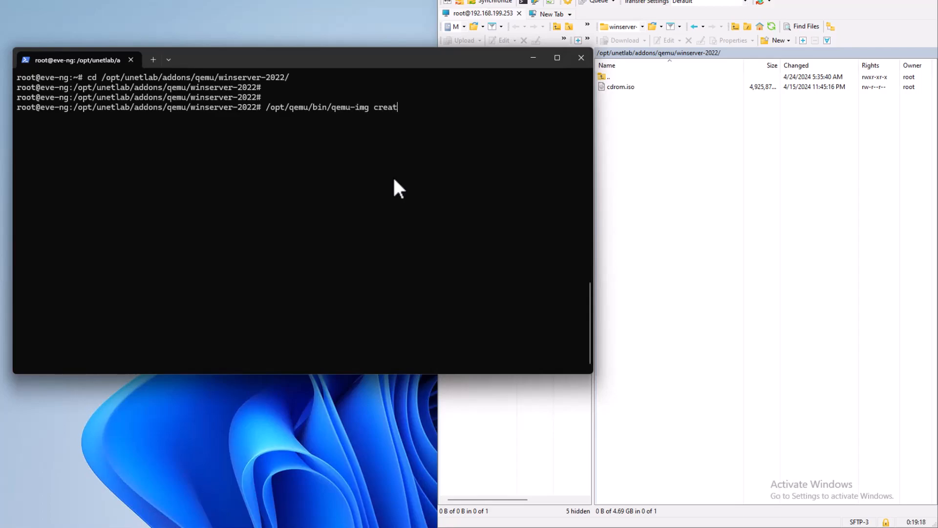
pyautogui.write('e')
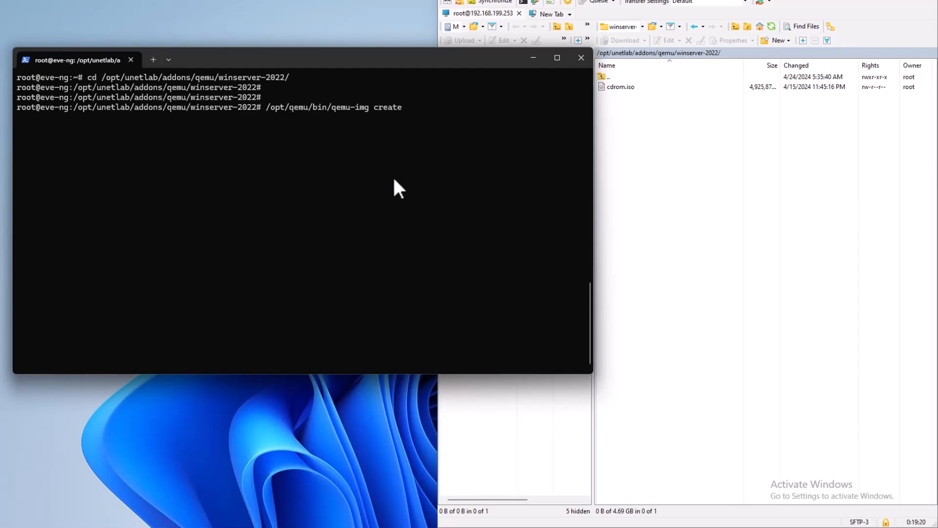
pyautogui.write('-f qcow')
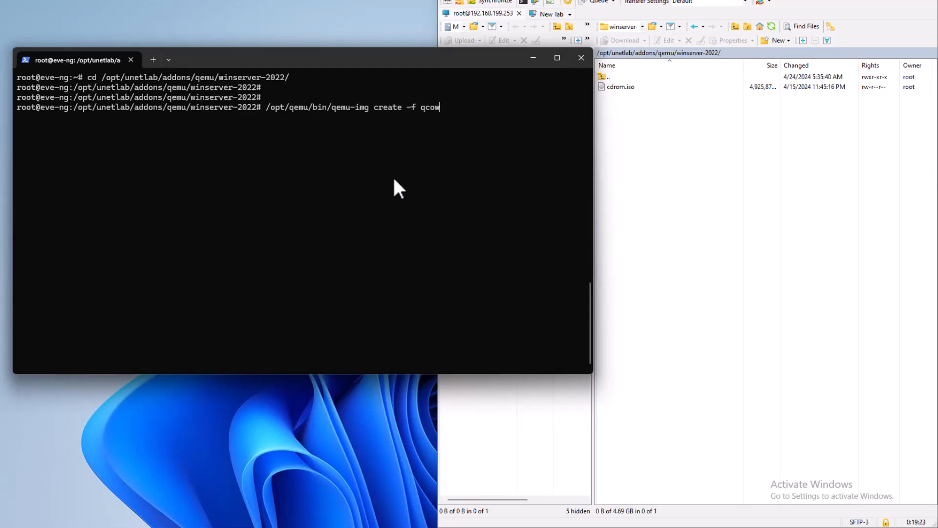
pyautogui.write('2')
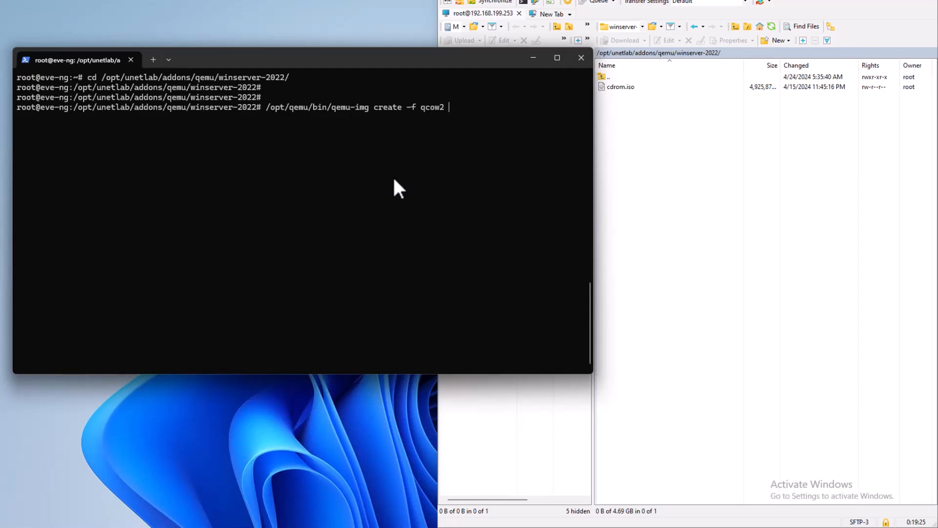
pyautogui.write('virtio')
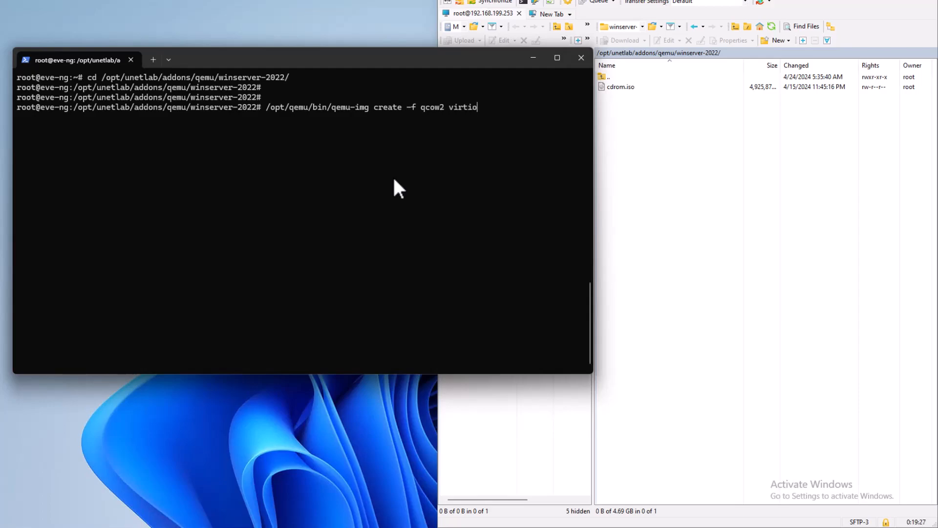
pyautogui.write('a.')
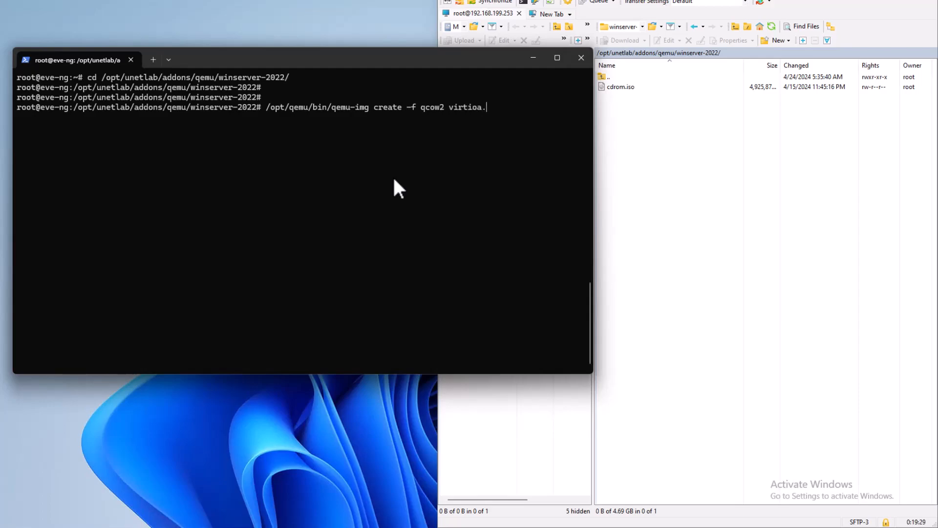
pyautogui.write('qco')
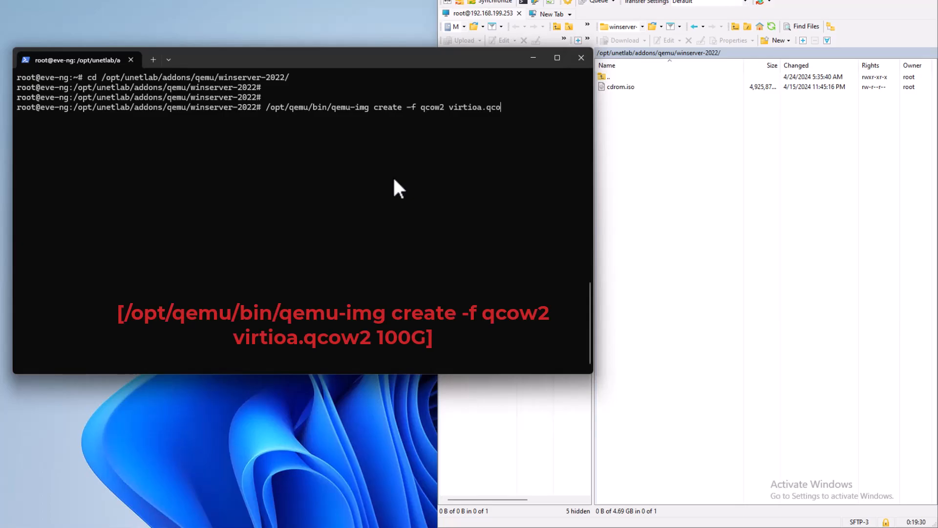
pyautogui.write('w2')
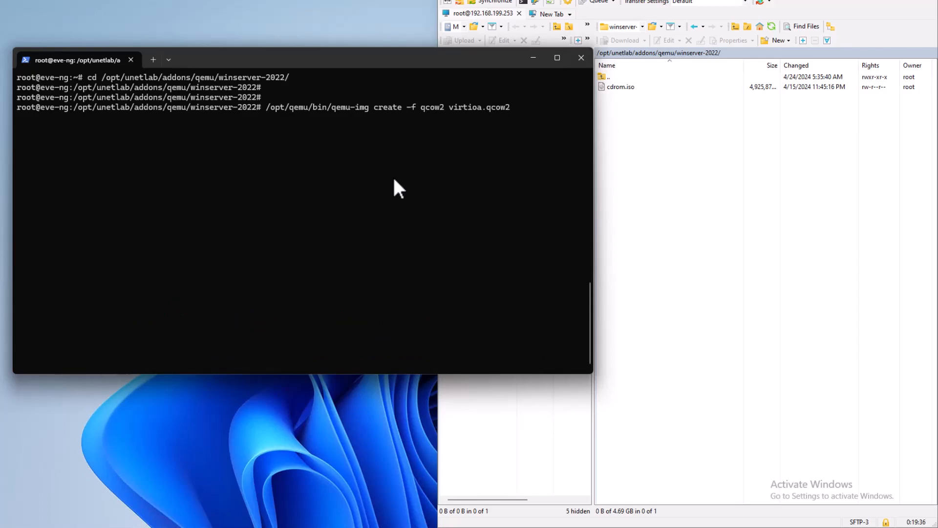
pyautogui.write('100')
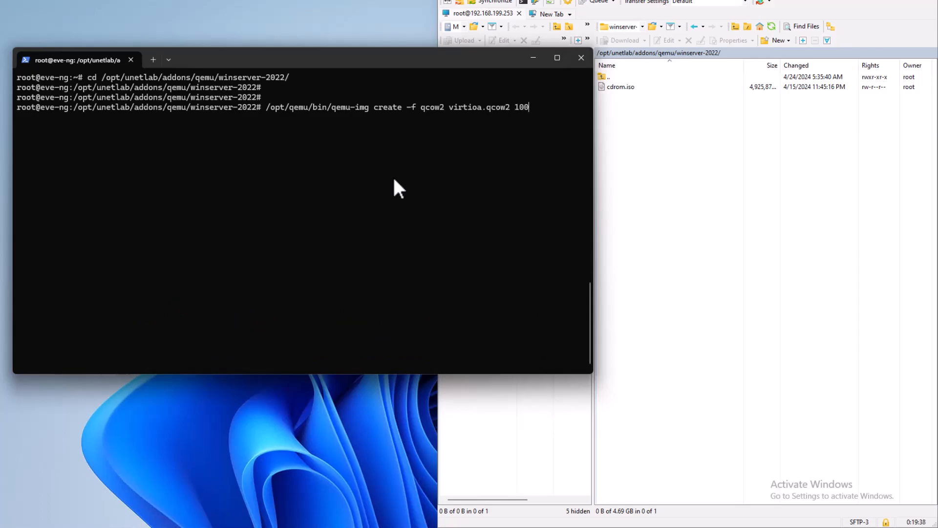
pyautogui.write('G')
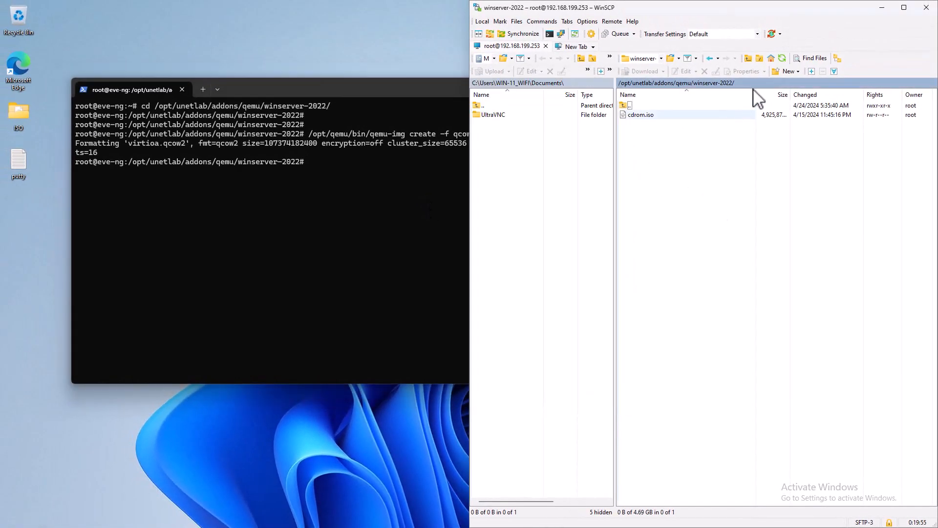
# Refresh WinSCP to show virtioa.qcow2, then exit and close the SSH terminal.
pyautogui.click(782, 58)
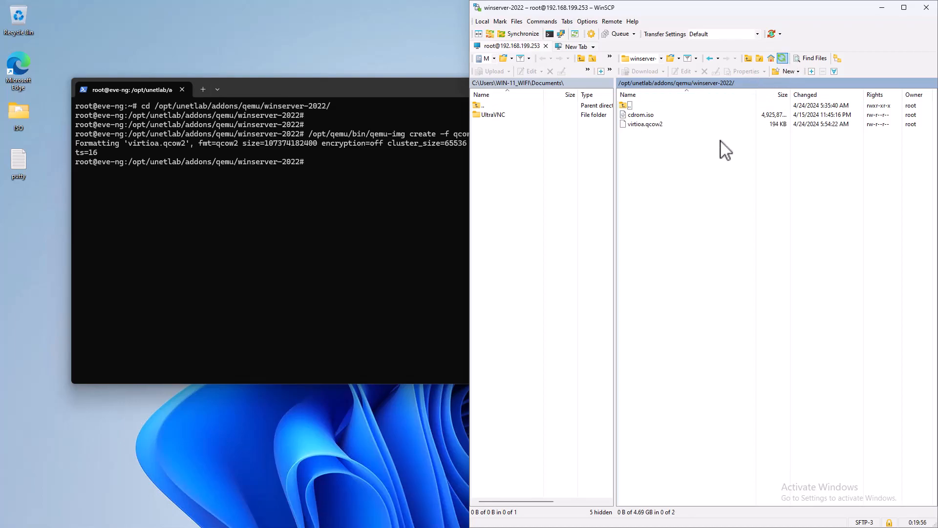
pyautogui.click(641, 115)
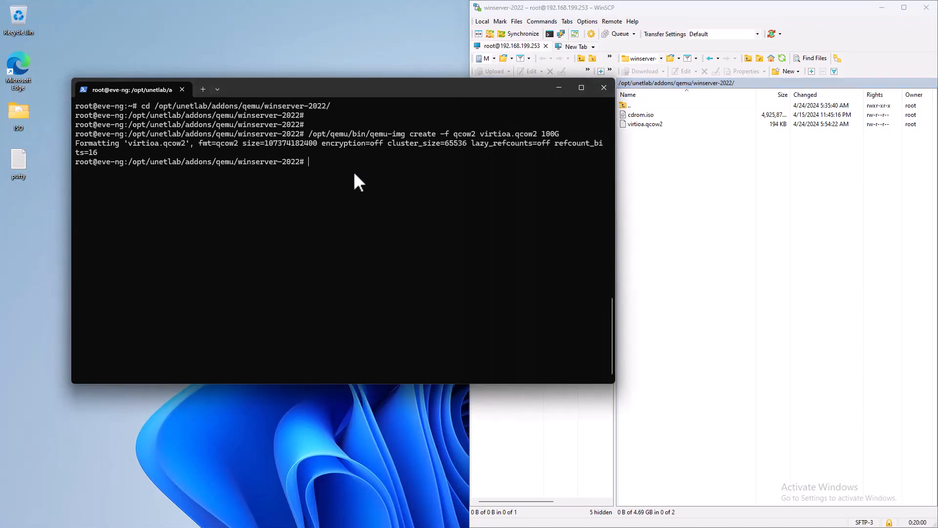
pyautogui.write('exit')
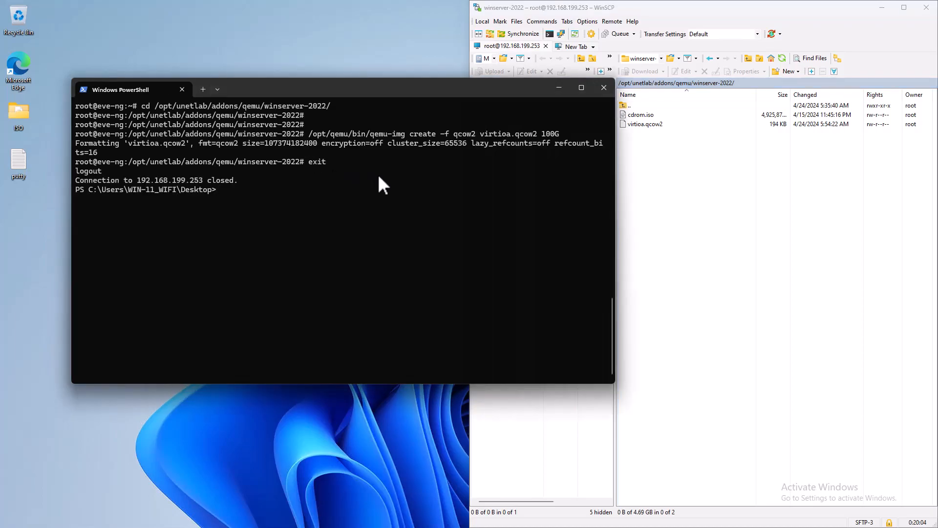
pyautogui.click(603, 87)
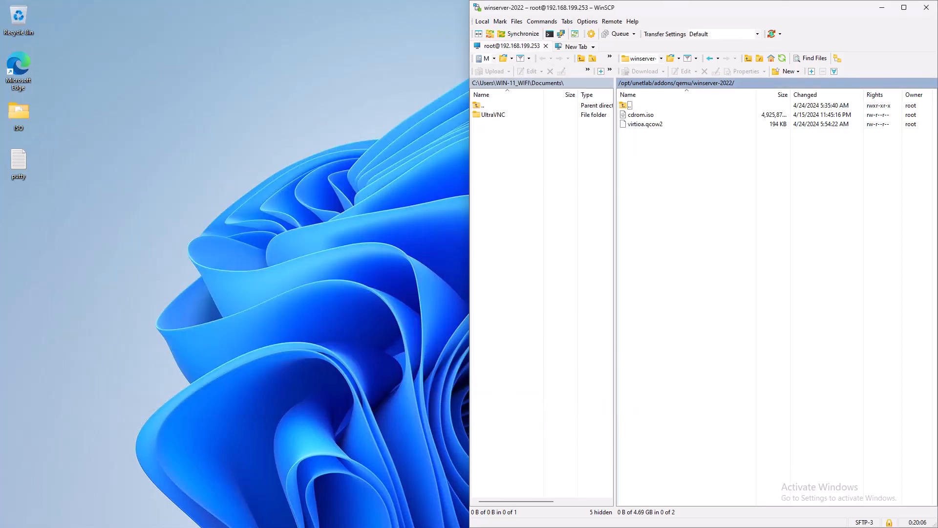
pyautogui.moveTo(921, 19)
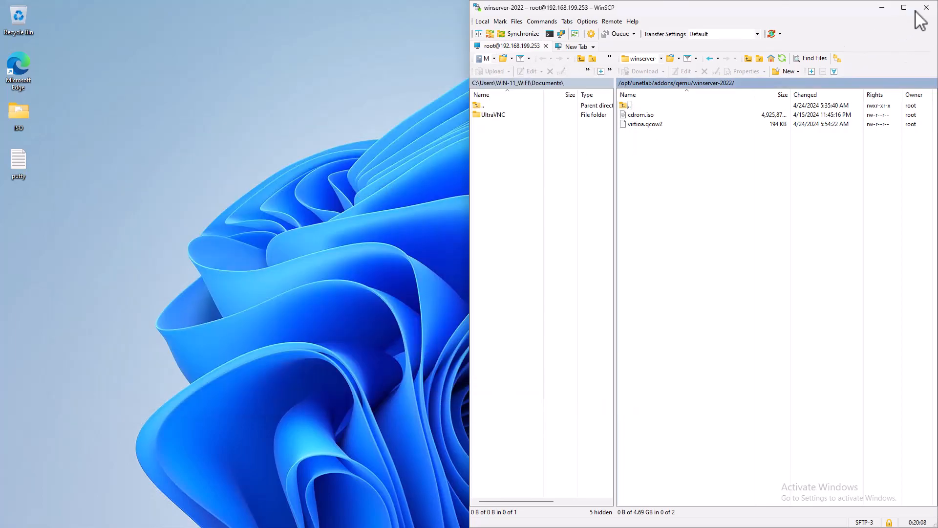
# Close WinSCP, confirming termination of the session.
pyautogui.click(926, 7)
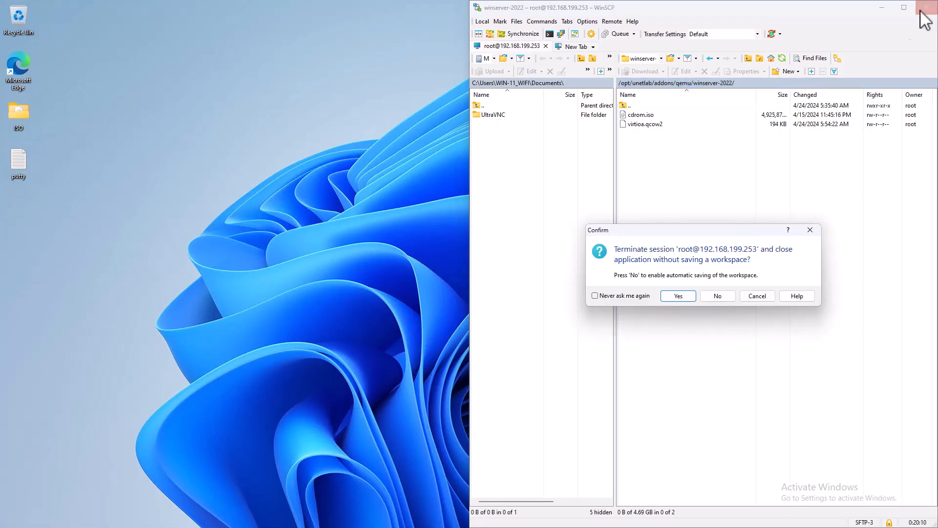
pyautogui.click(677, 295)
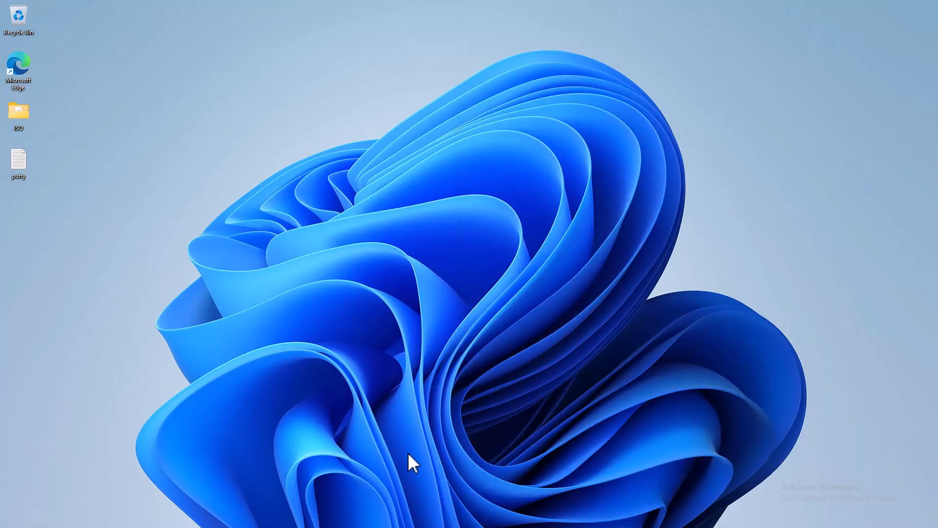
# Return to the EVE-NG lab topology and start adding a new node on the canvas.
pyautogui.click(403, 515)
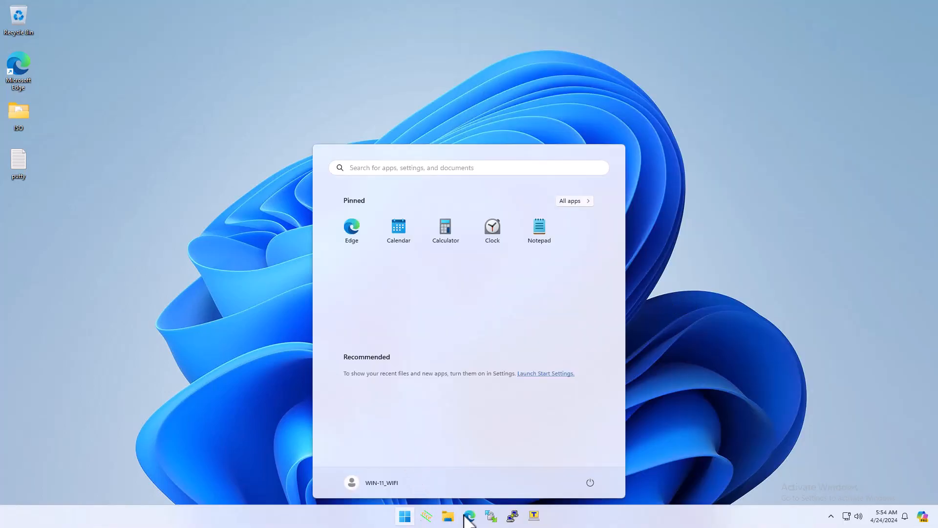
pyautogui.click(469, 516)
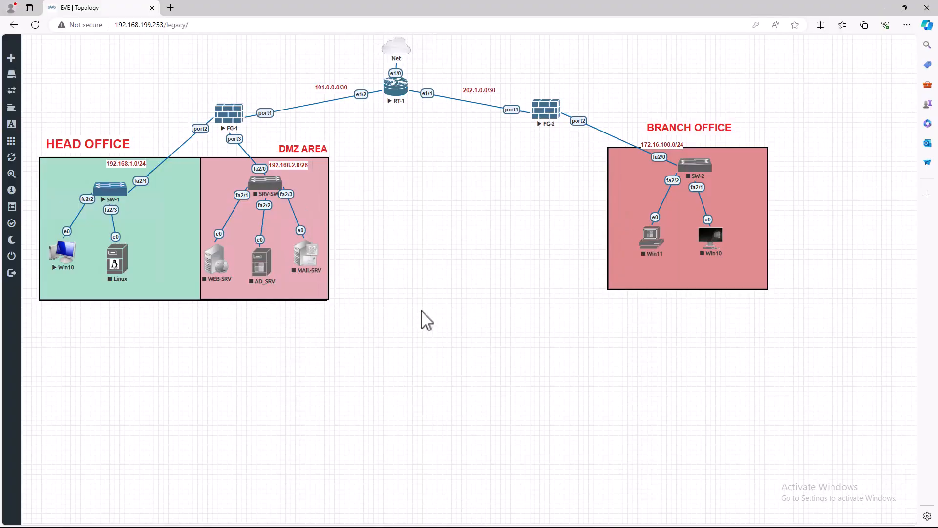
pyautogui.click(11, 58)
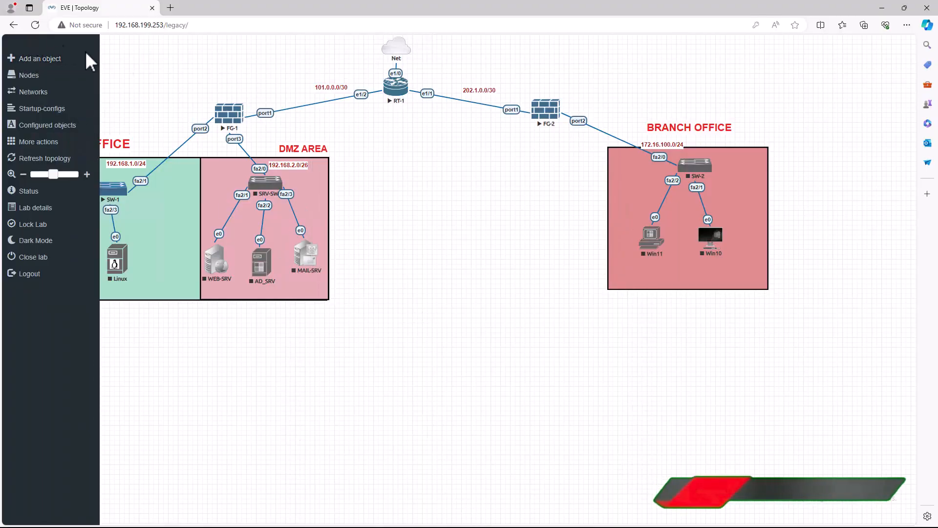
pyautogui.click(36, 24)
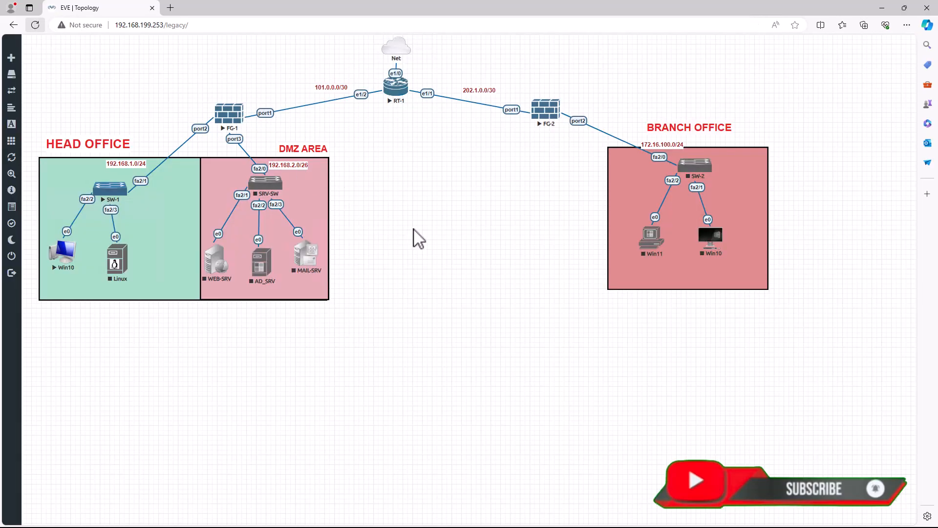
pyautogui.rightClick(415, 237)
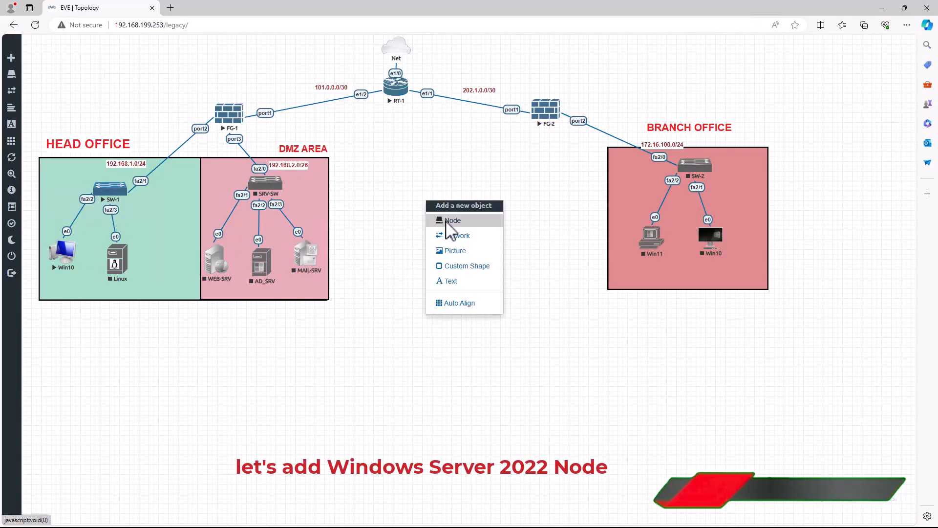
pyautogui.click(452, 219)
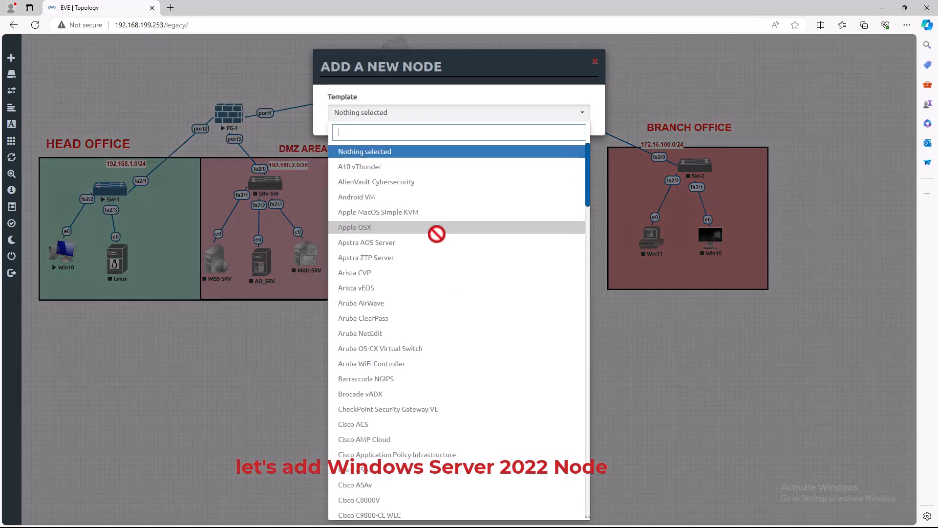
# Add a Windows Server node using the winserver-2022 image and save it.
pyautogui.scroll(-3)
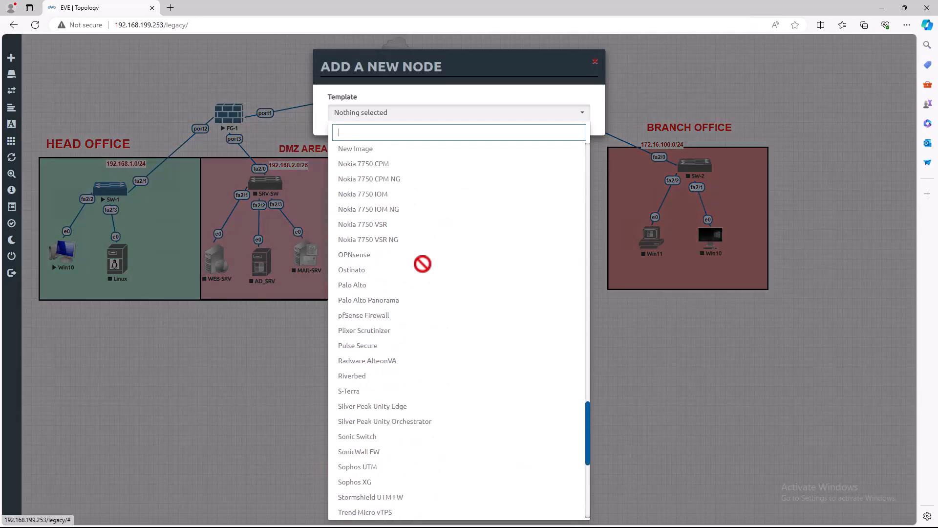
pyautogui.scroll(-3)
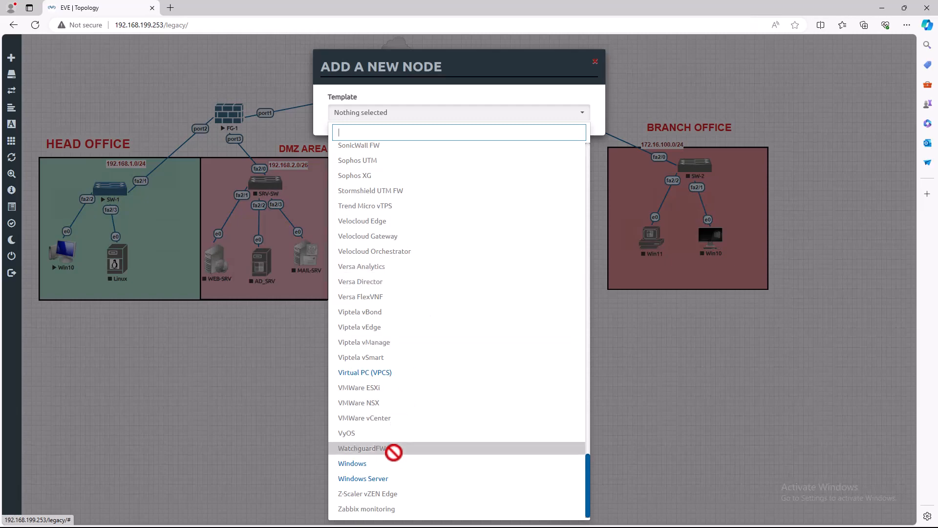
pyautogui.click(363, 478)
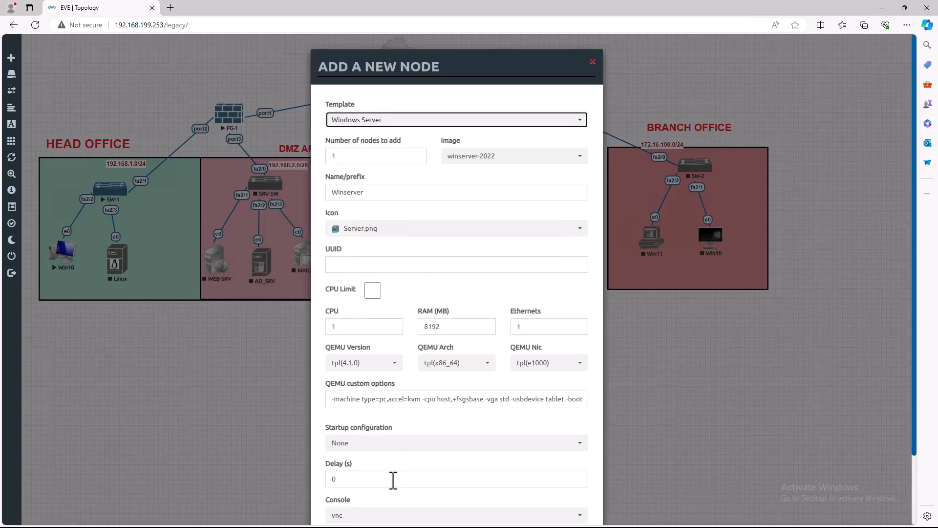
pyautogui.moveTo(515, 167)
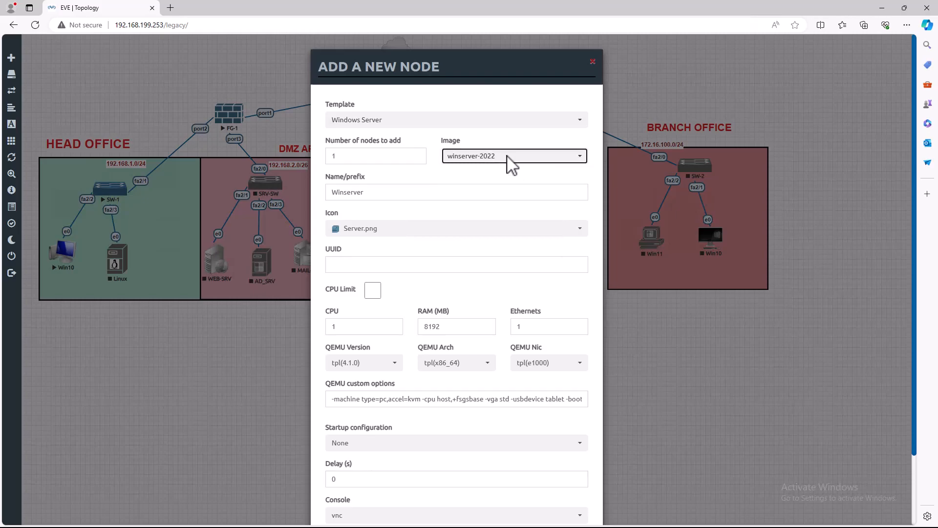
pyautogui.click(513, 155)
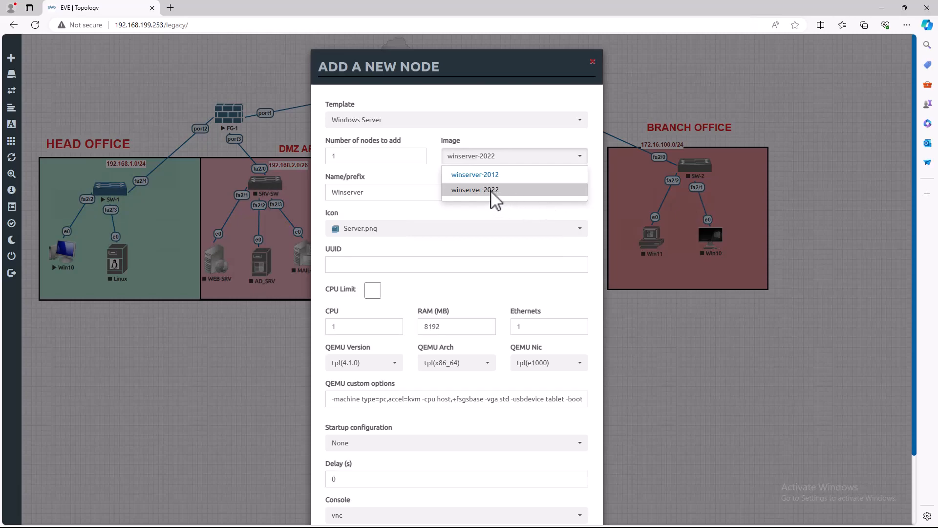
pyautogui.click(475, 190)
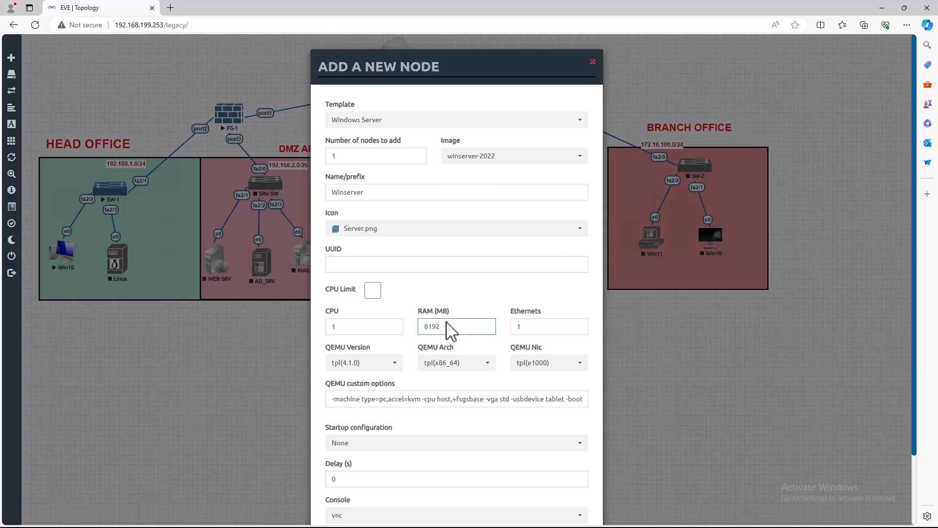
pyautogui.moveTo(447, 368)
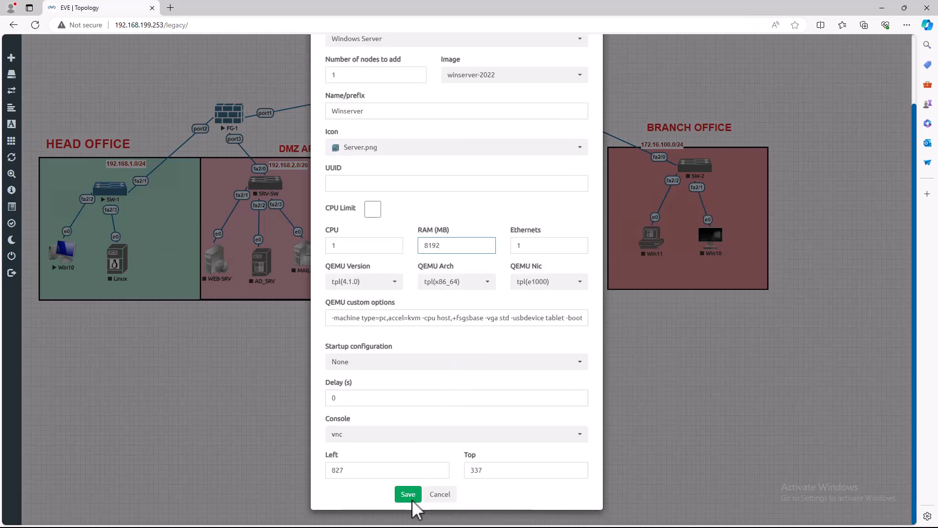
pyautogui.click(407, 493)
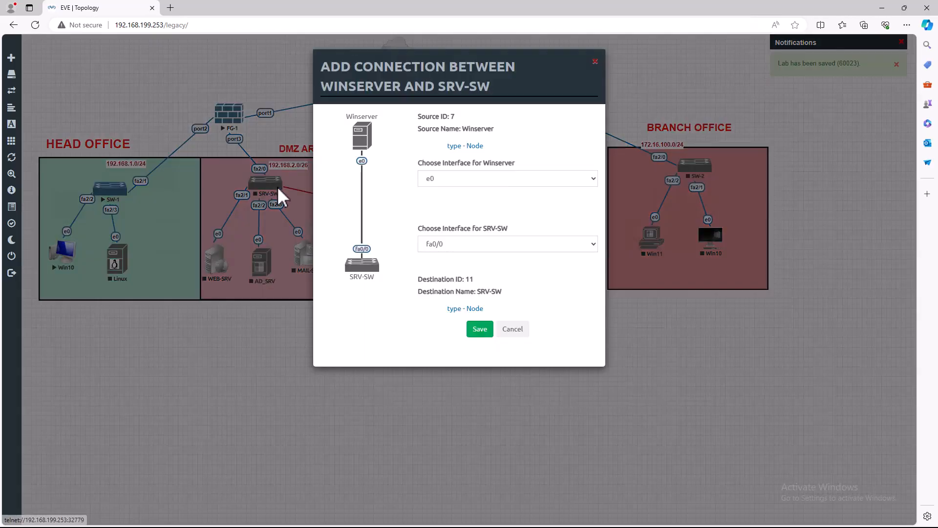
pyautogui.moveTo(457, 250)
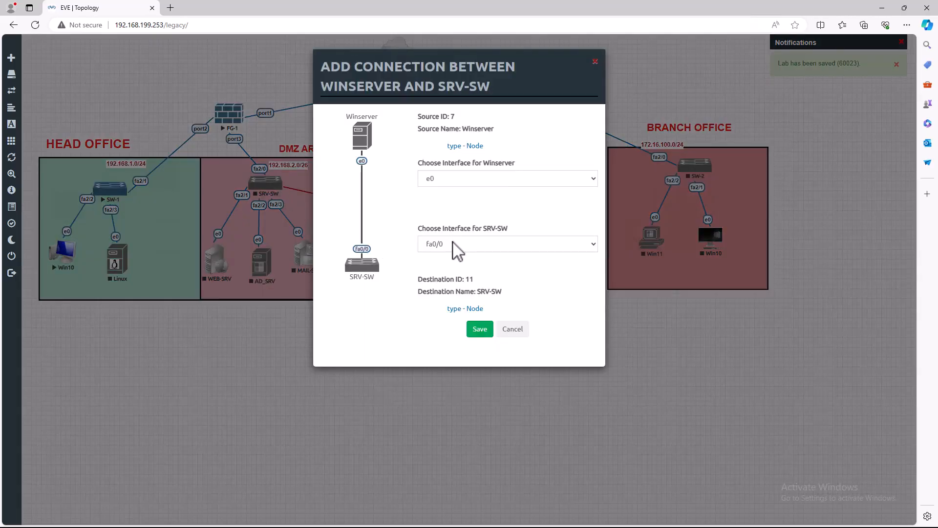
# Link Winserver e0 to SRV-SW's free fa2/4 interface and save the connection.
pyautogui.click(506, 244)
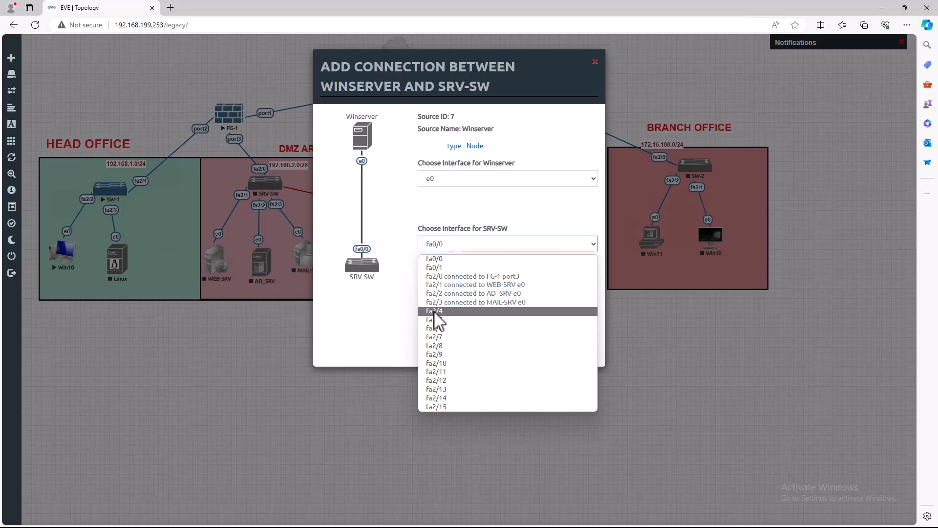
pyautogui.click(434, 311)
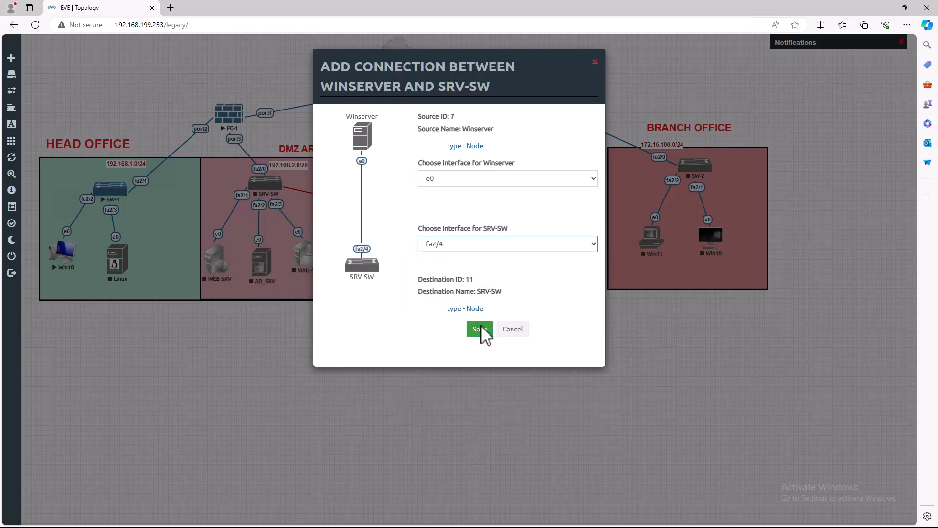
pyautogui.click(479, 329)
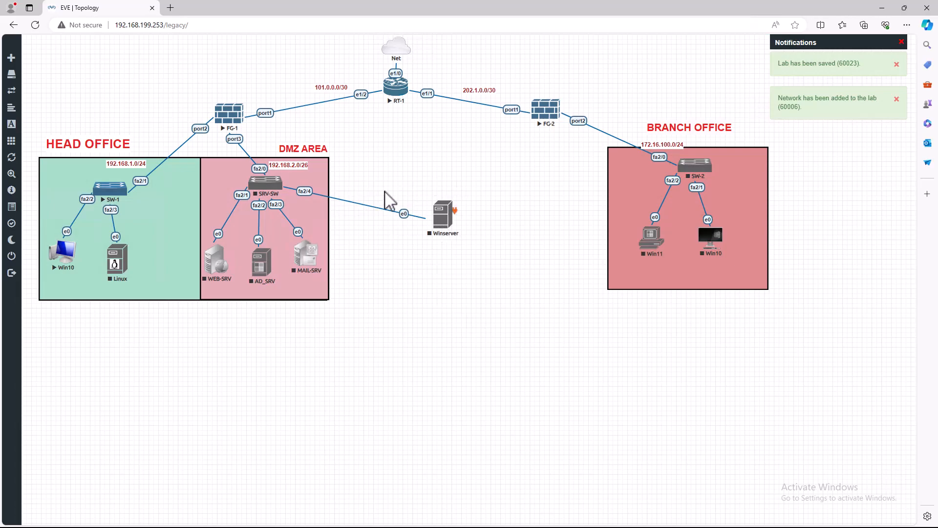
pyautogui.moveTo(428, 186)
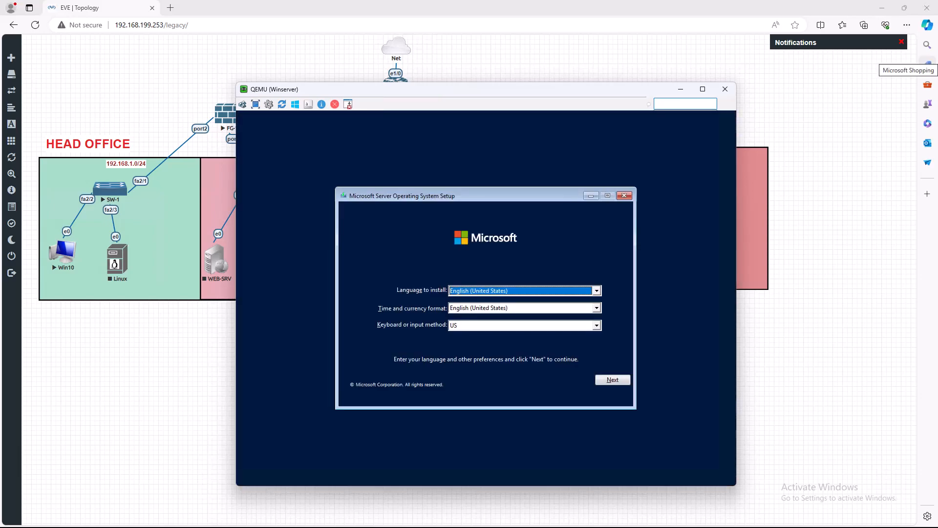
# Keep default language, choose Windows Server 2022 Standard Evaluation (Desktop Experience), and accept the license terms.
pyautogui.click(612, 379)
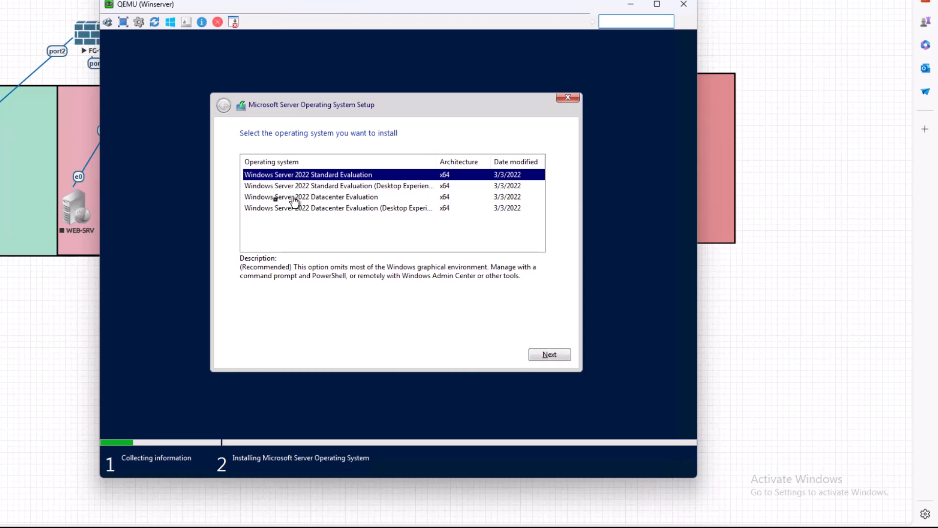
pyautogui.moveTo(299, 197)
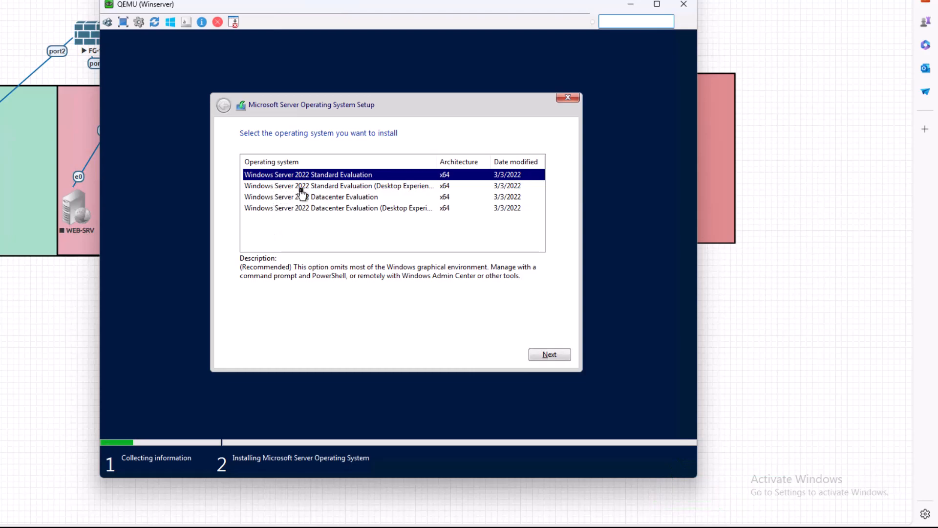
pyautogui.moveTo(340, 189)
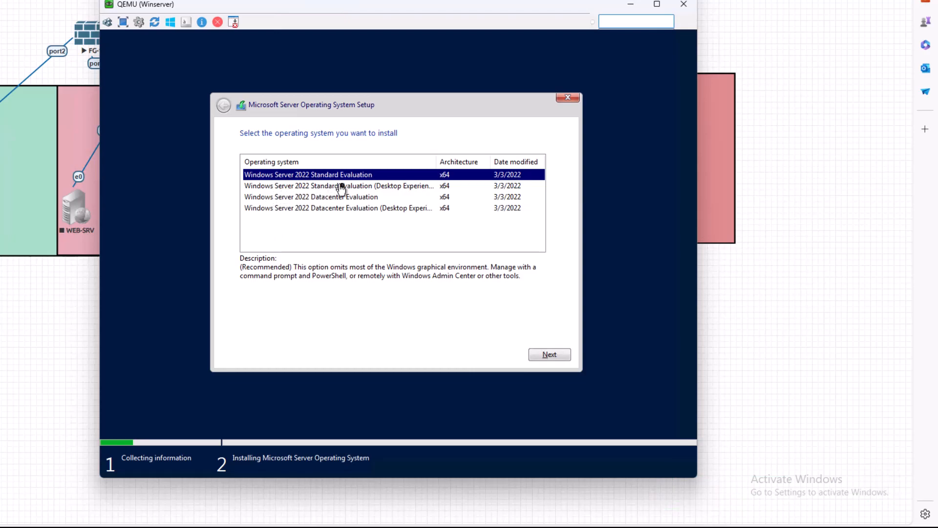
pyautogui.click(339, 185)
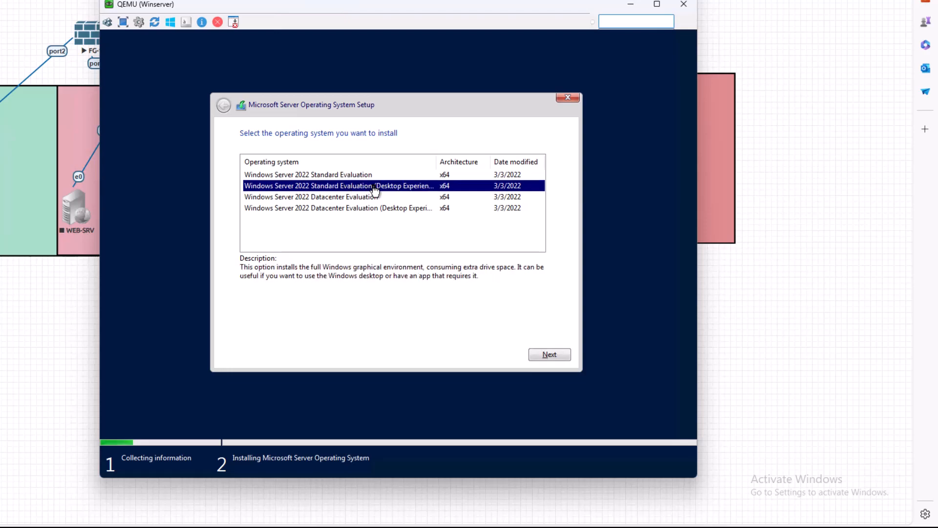
pyautogui.click(548, 354)
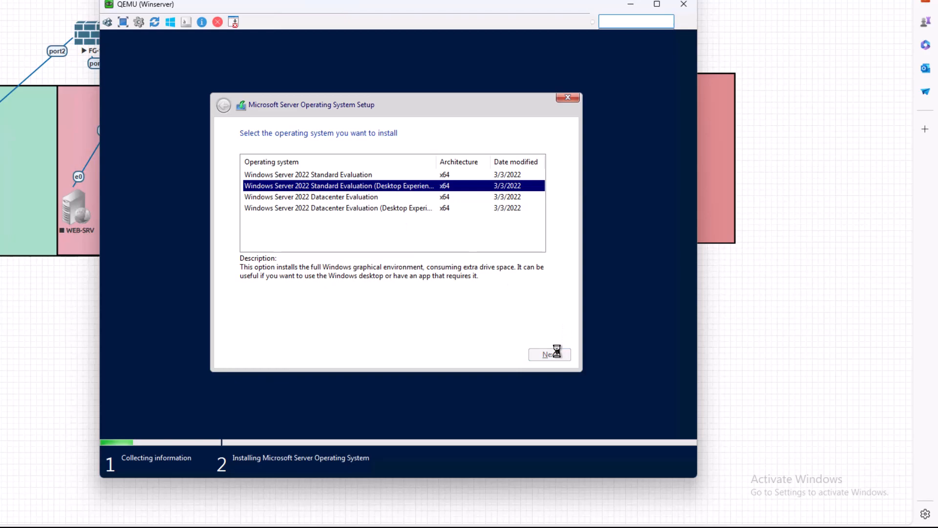
pyautogui.click(549, 354)
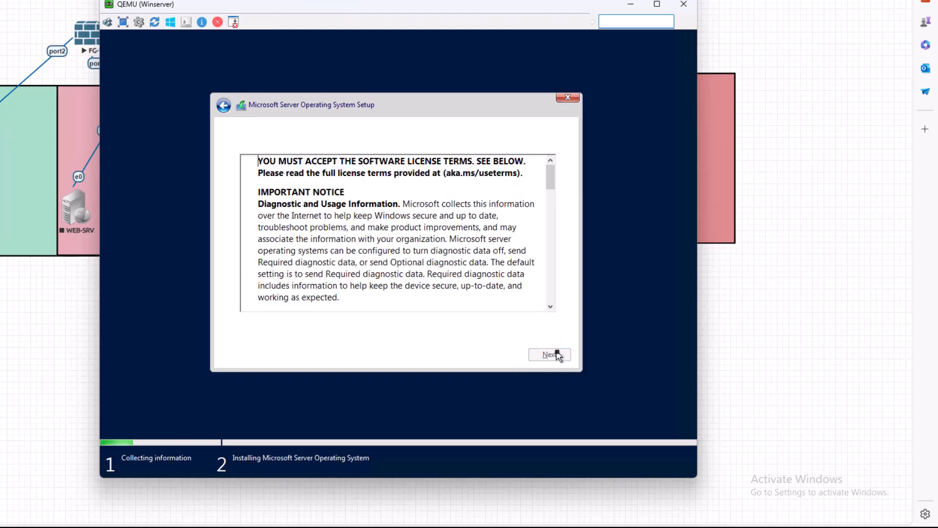
pyautogui.click(549, 354)
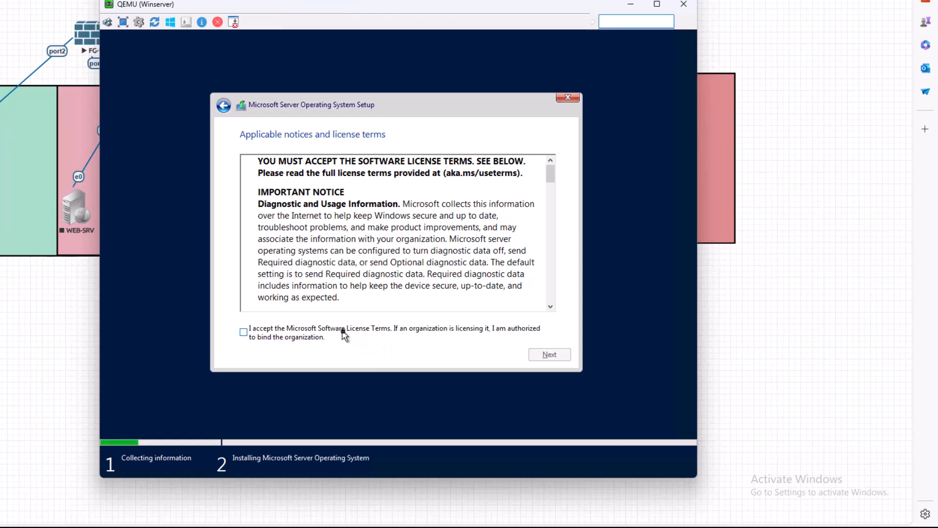
pyautogui.click(244, 331)
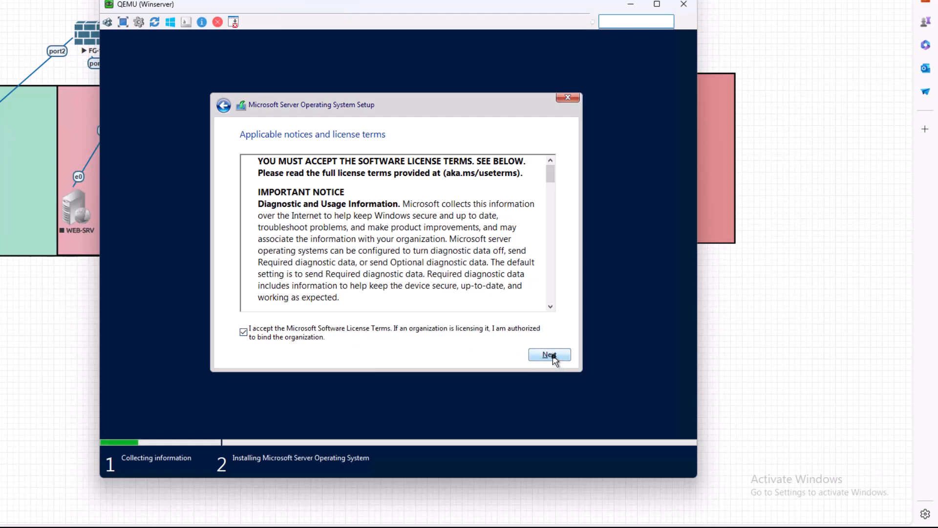
pyautogui.click(548, 353)
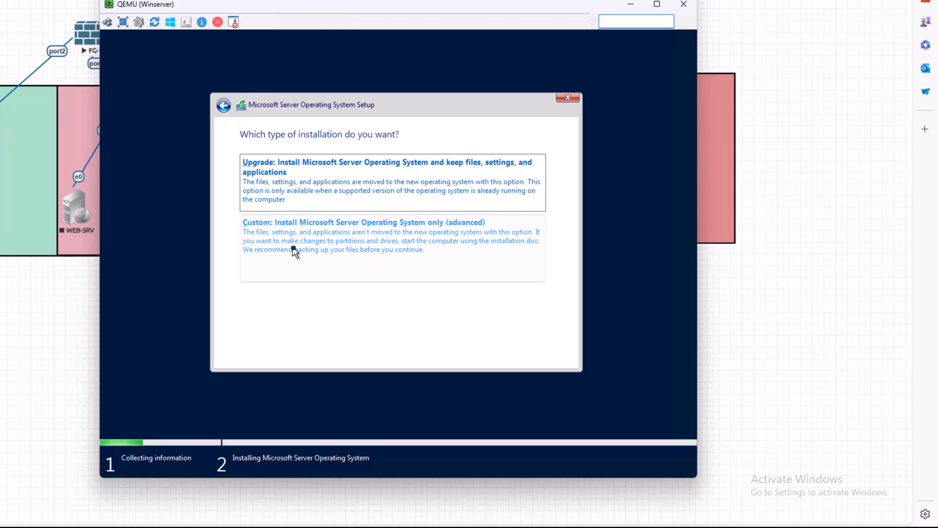
# Choose Custom installation, reaching the disk selection page with no drives found.
pyautogui.click(364, 221)
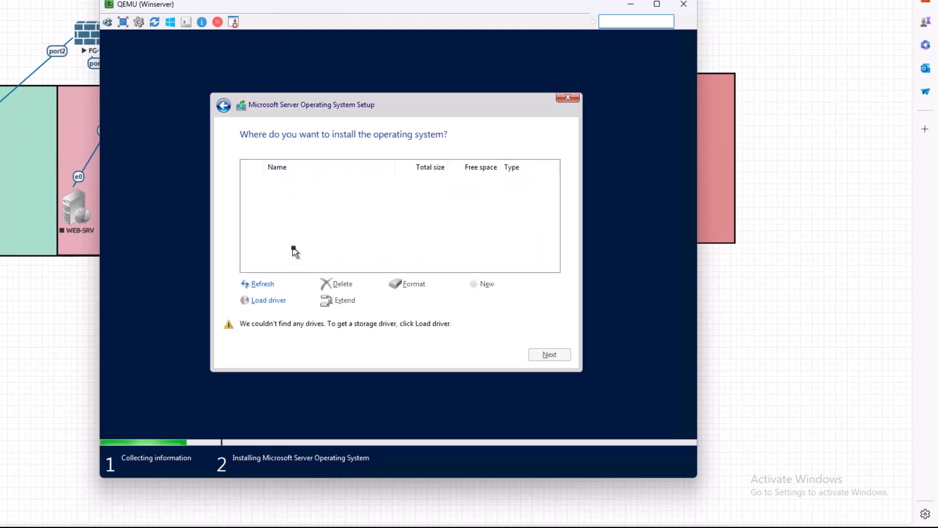
pyautogui.moveTo(403, 252)
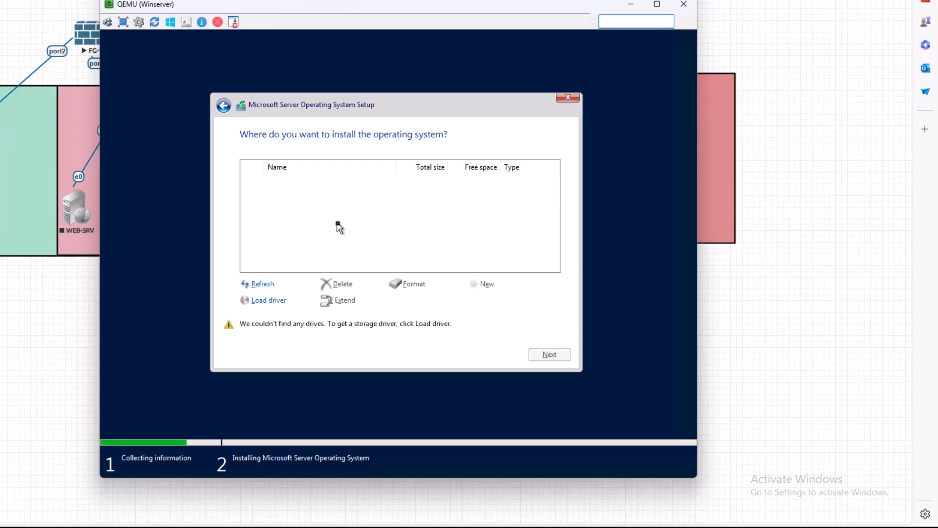
pyautogui.moveTo(268, 303)
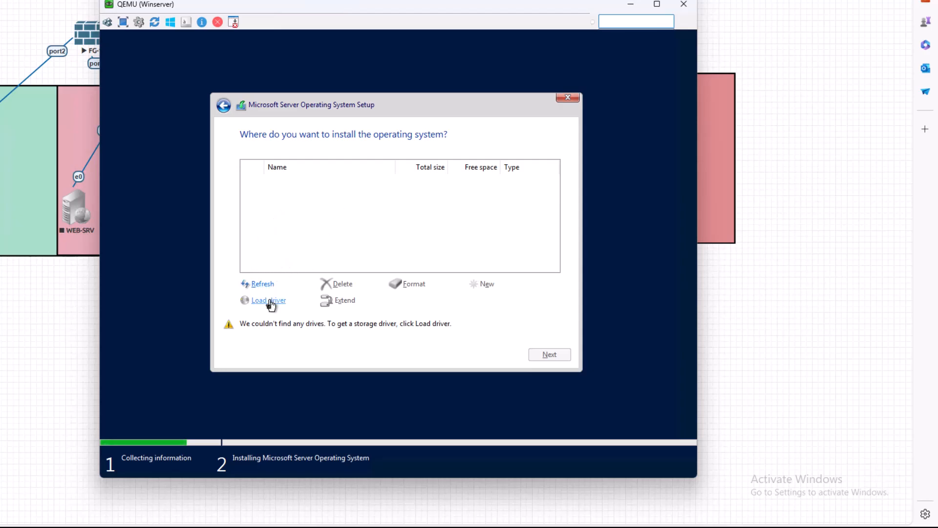
# Browse floppy B to storage\2003R2\amd64 as the storage driver location.
pyautogui.click(268, 300)
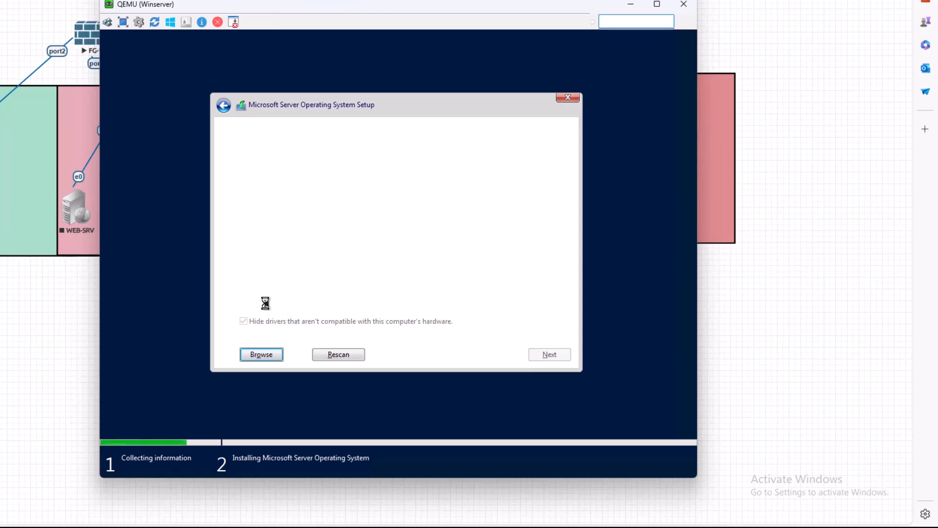
pyautogui.click(261, 354)
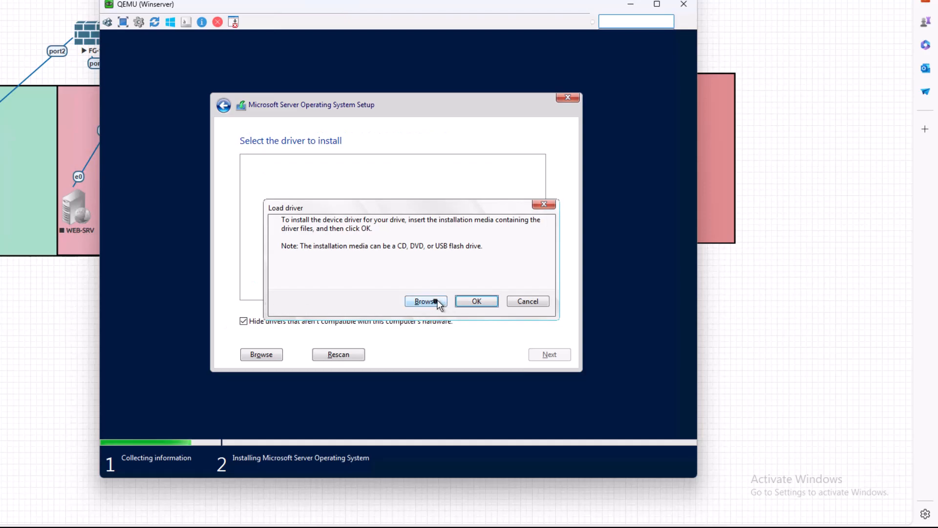
pyautogui.click(425, 301)
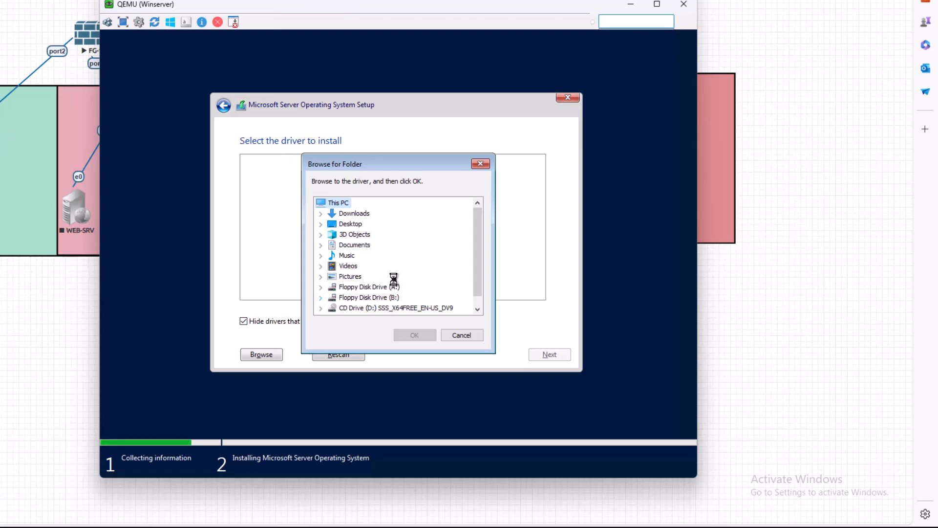
pyautogui.click(321, 245)
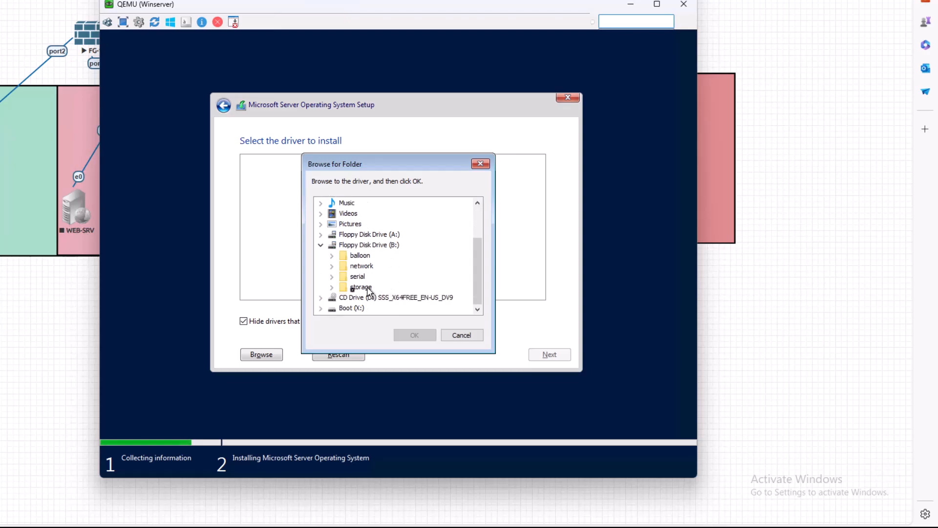
pyautogui.click(331, 286)
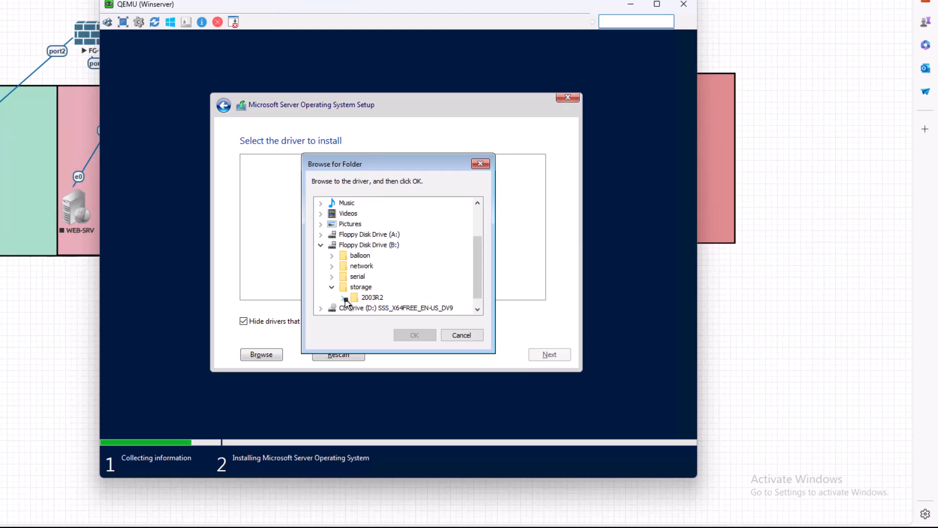
pyautogui.click(343, 297)
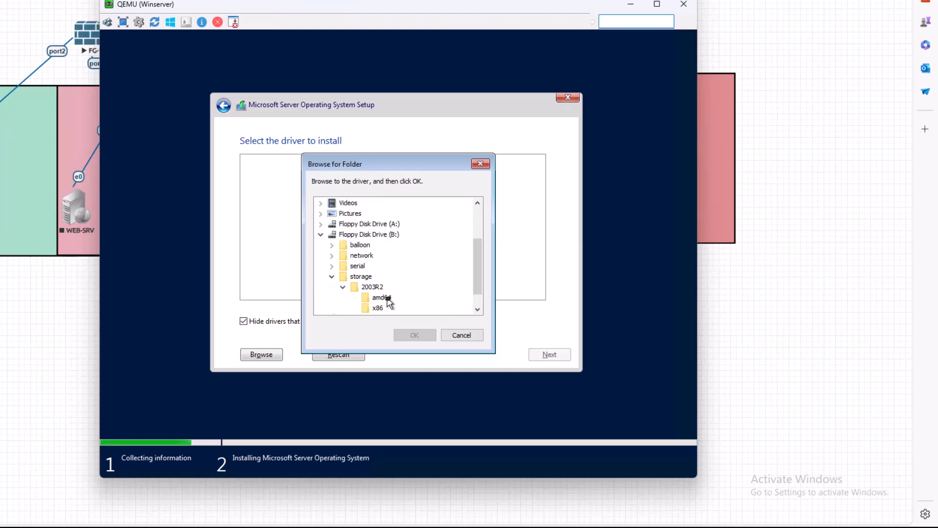
pyautogui.click(381, 297)
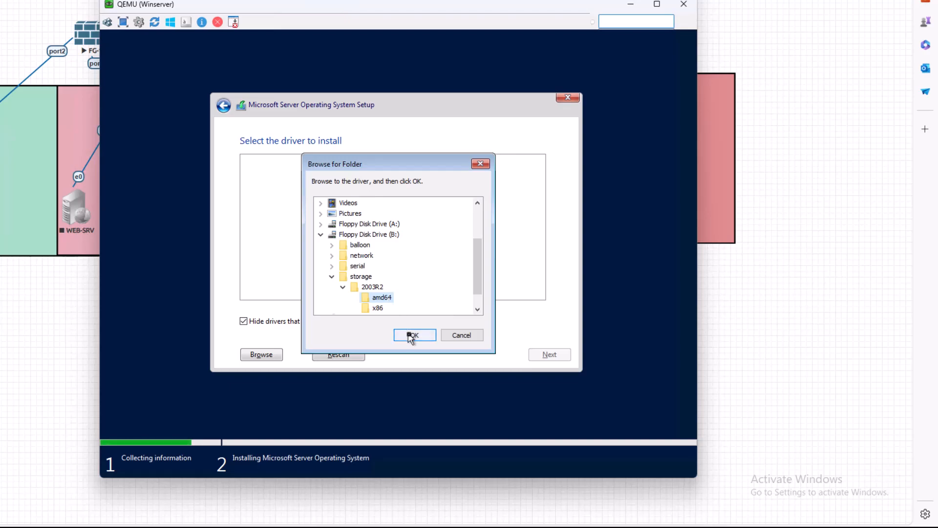
pyautogui.click(414, 335)
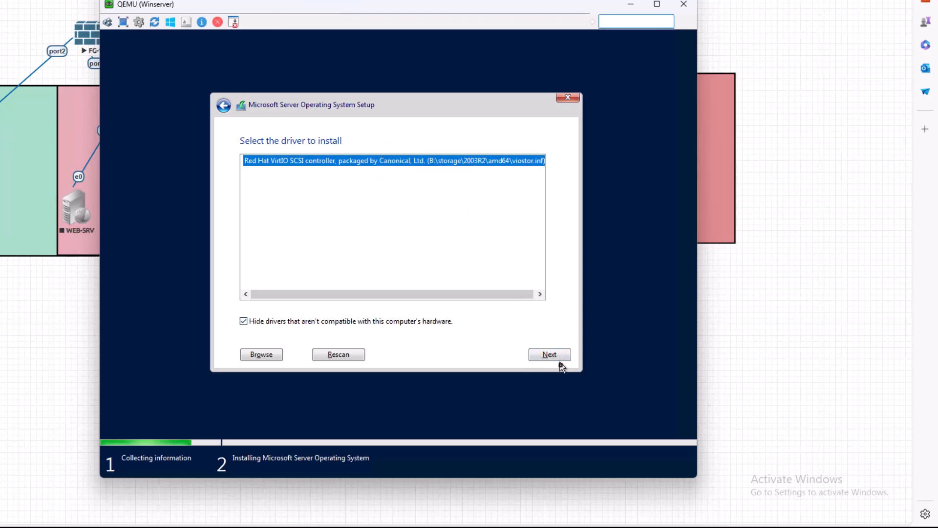
# Install the Red Hat VirtIO SCSI controller driver so Drive 0 with 100 GB unallocated appears.
pyautogui.click(548, 354)
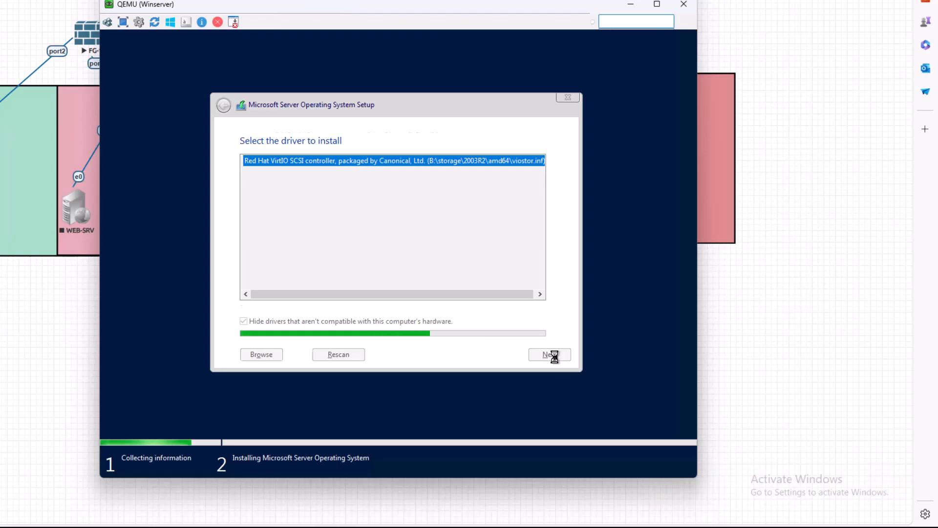
pyautogui.click(548, 354)
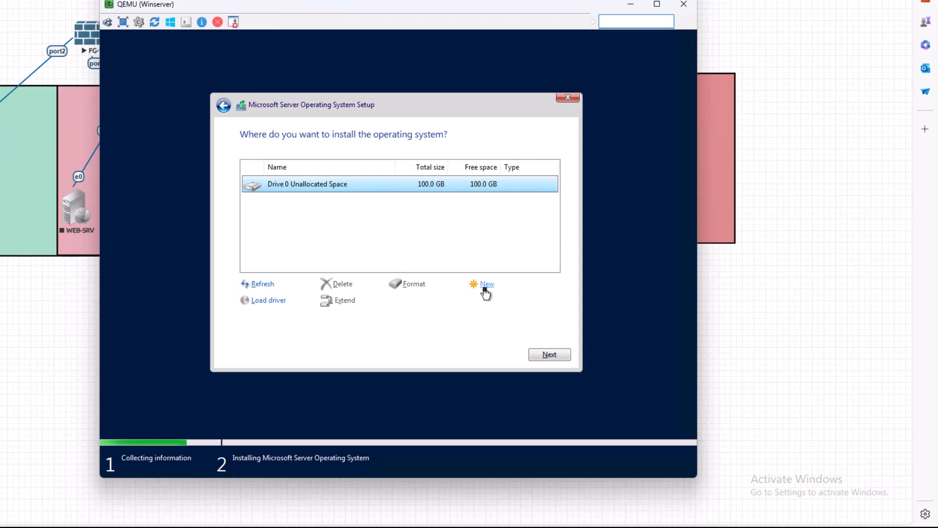
pyautogui.moveTo(369, 205)
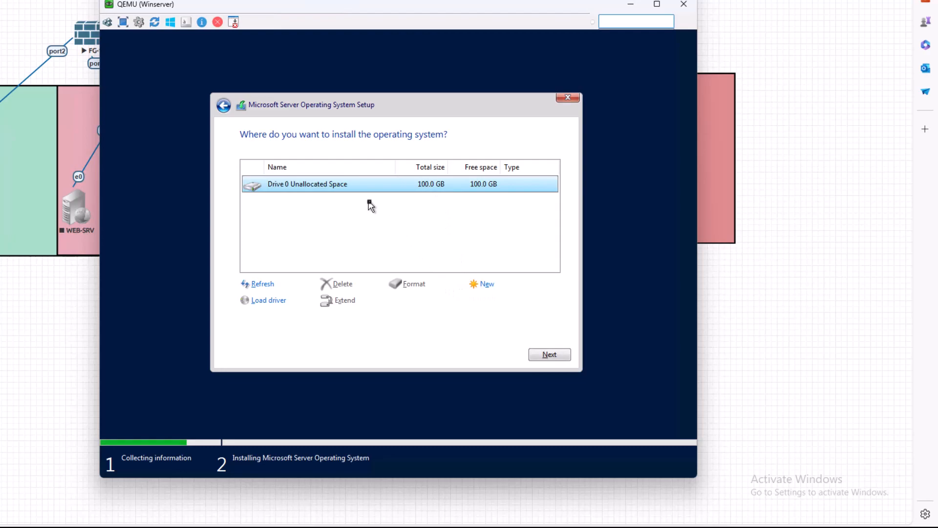
pyautogui.moveTo(486, 284)
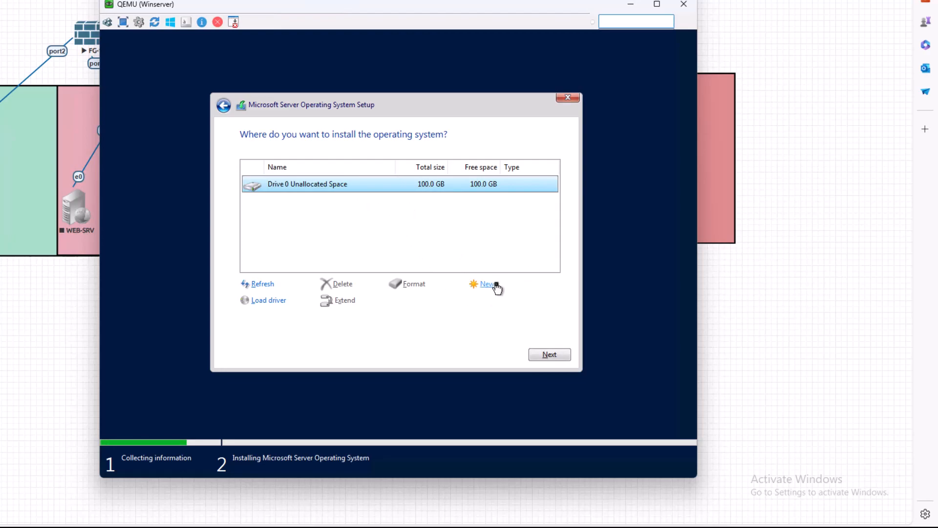
pyautogui.moveTo(526, 339)
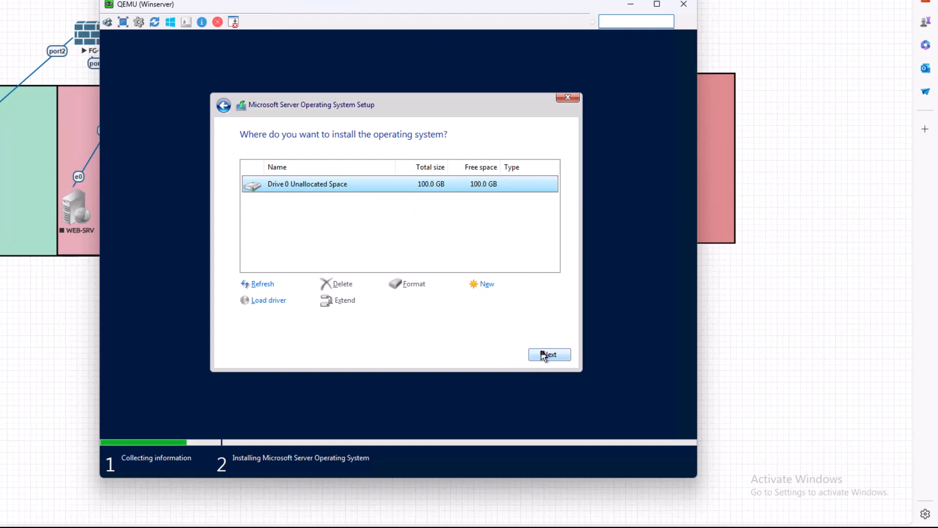
# Install Windows Server onto Drive 0's 100 GB unallocated space.
pyautogui.click(548, 354)
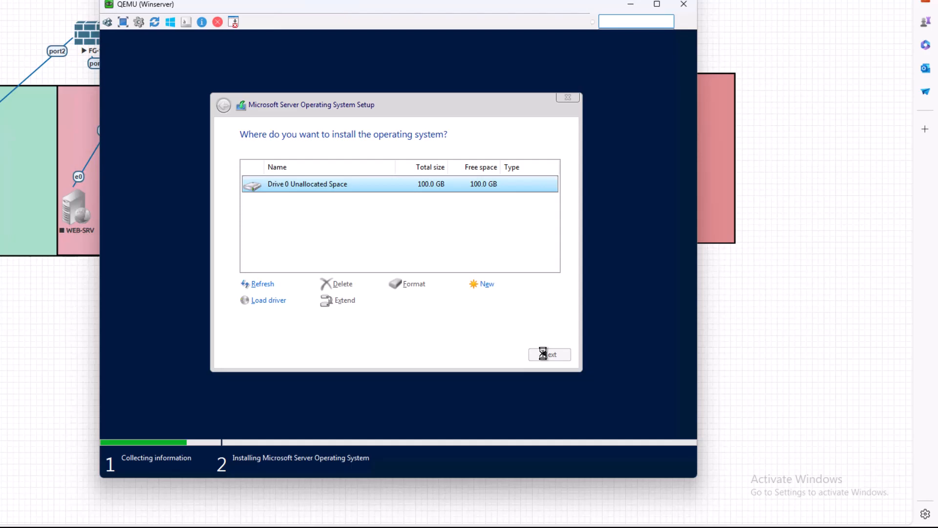
pyautogui.click(548, 353)
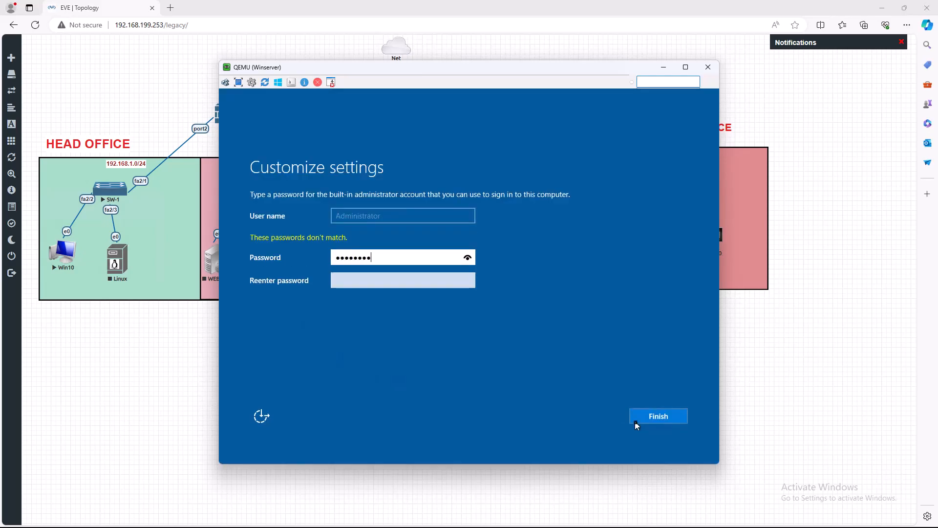
# Enter the built-in Administrator password and finish setup to reach the lock screen.
pyautogui.write('••')
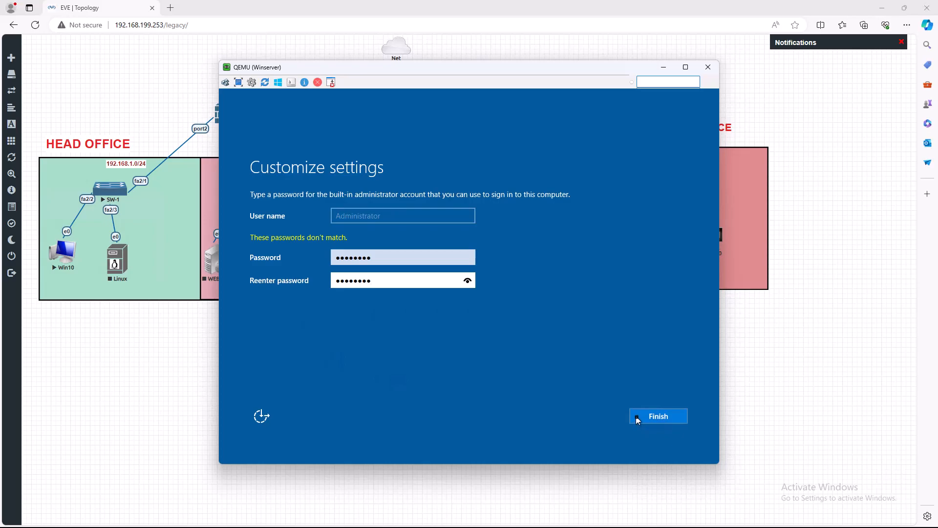
pyautogui.click(658, 416)
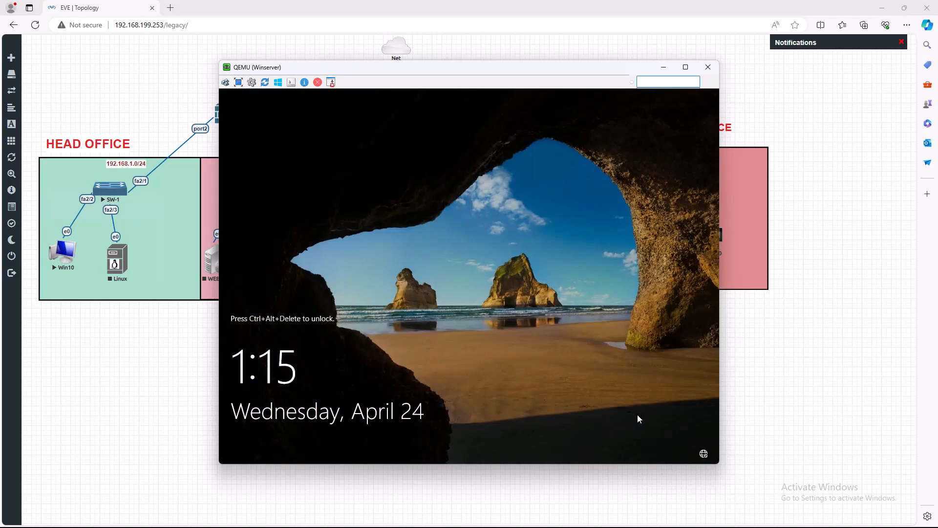
pyautogui.moveTo(226, 82)
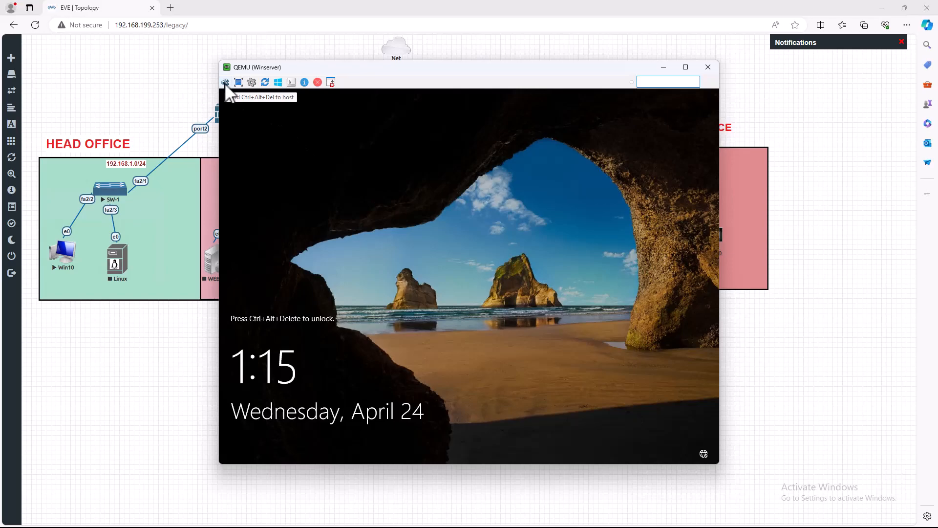
# Send Ctrl+Alt+Del and sign in as Administrator to reach the Windows Server desktop.
pyautogui.click(225, 82)
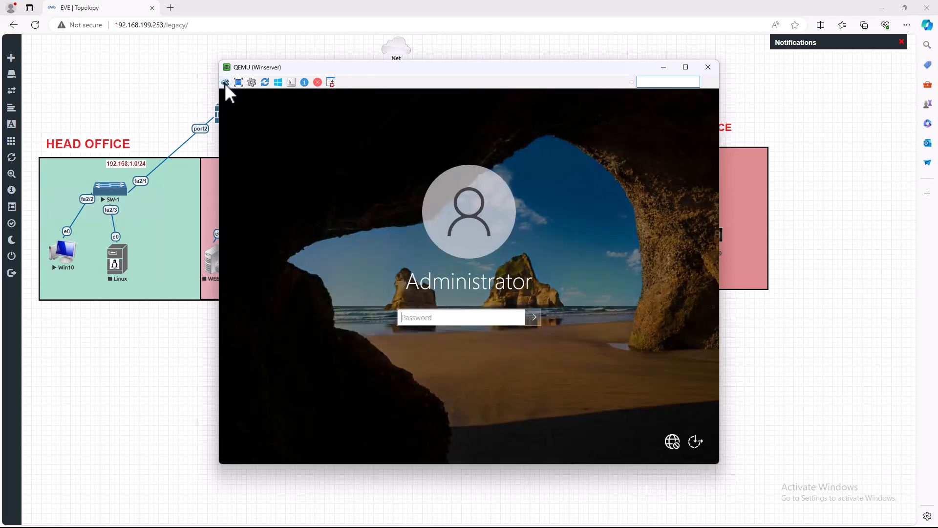
pyautogui.click(460, 316)
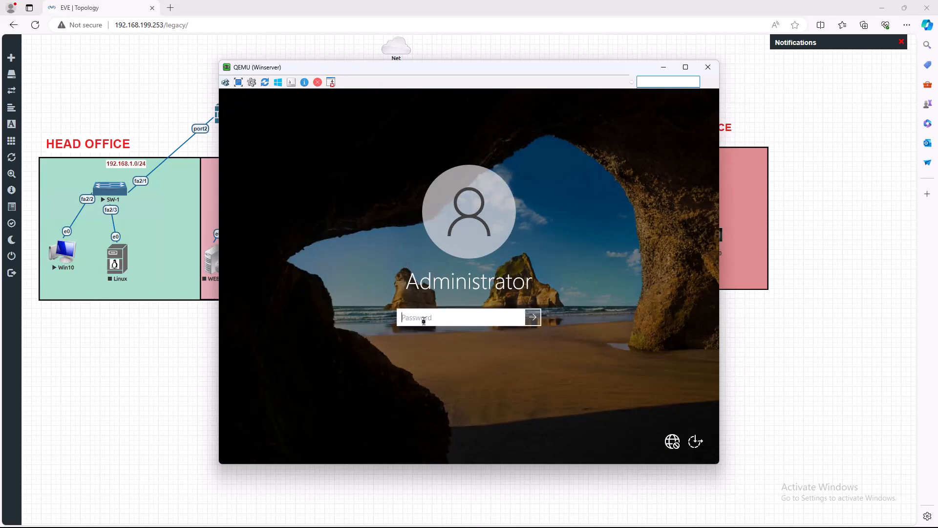
pyautogui.write('••')
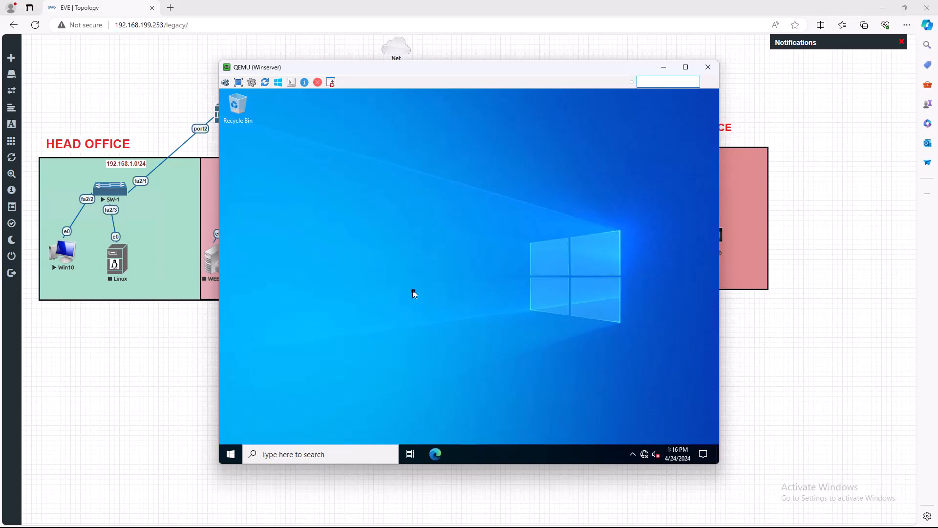
pyautogui.click(459, 454)
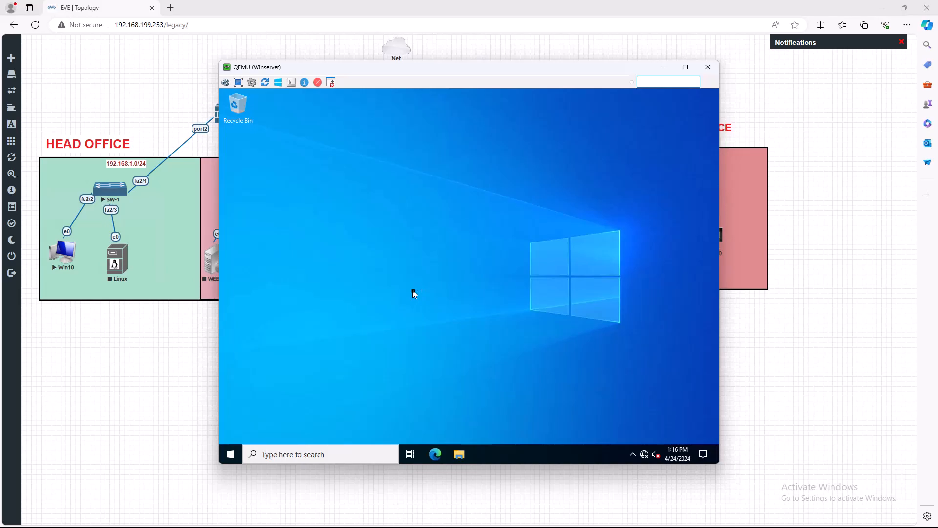